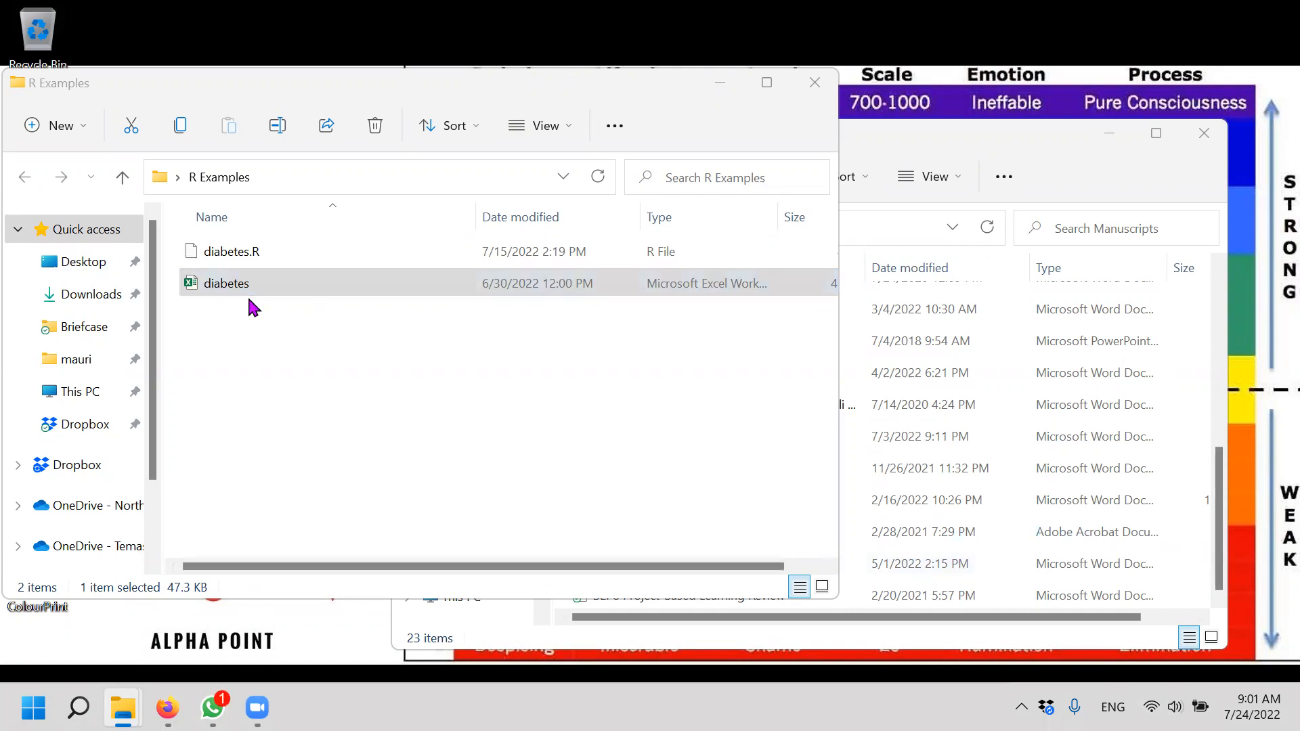
{"action": "mouse_move", "coordinate": [168, 708]}
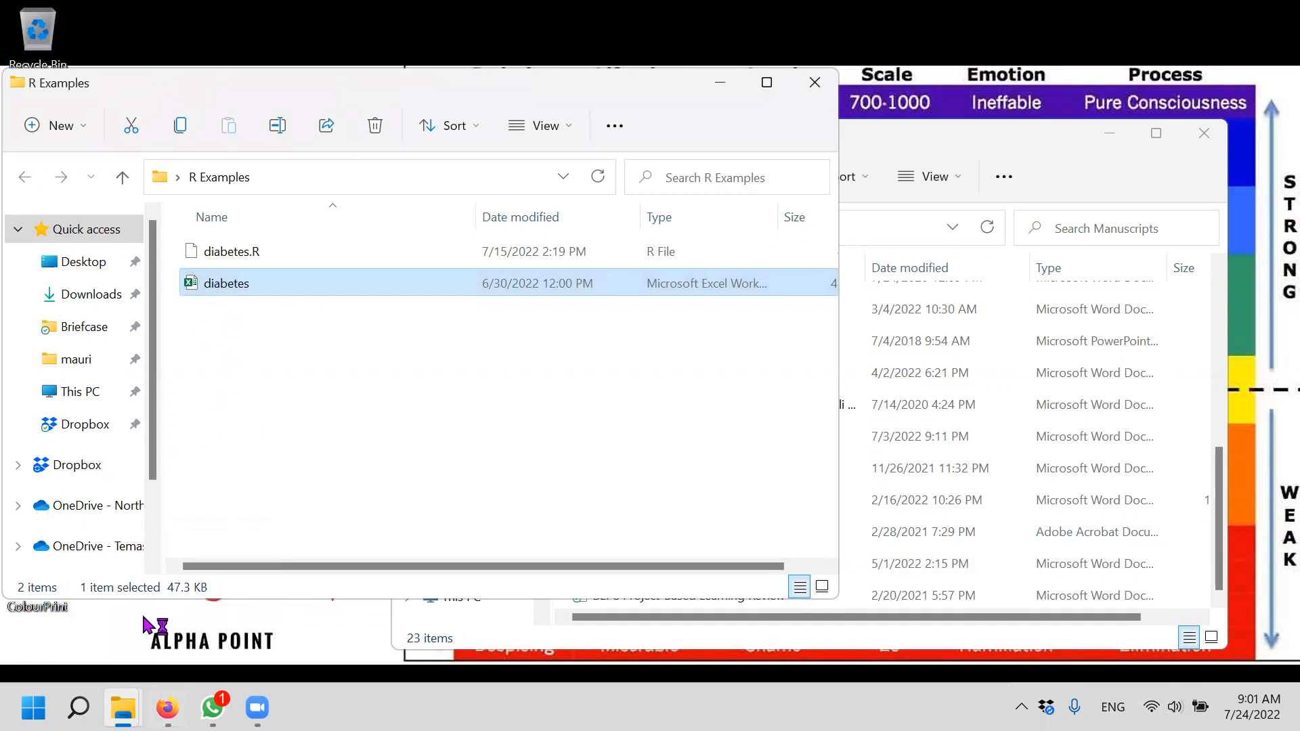
Bring the Firefox web browser to the front from the taskbar.
{"action": "left_click", "coordinate": [166, 707]}
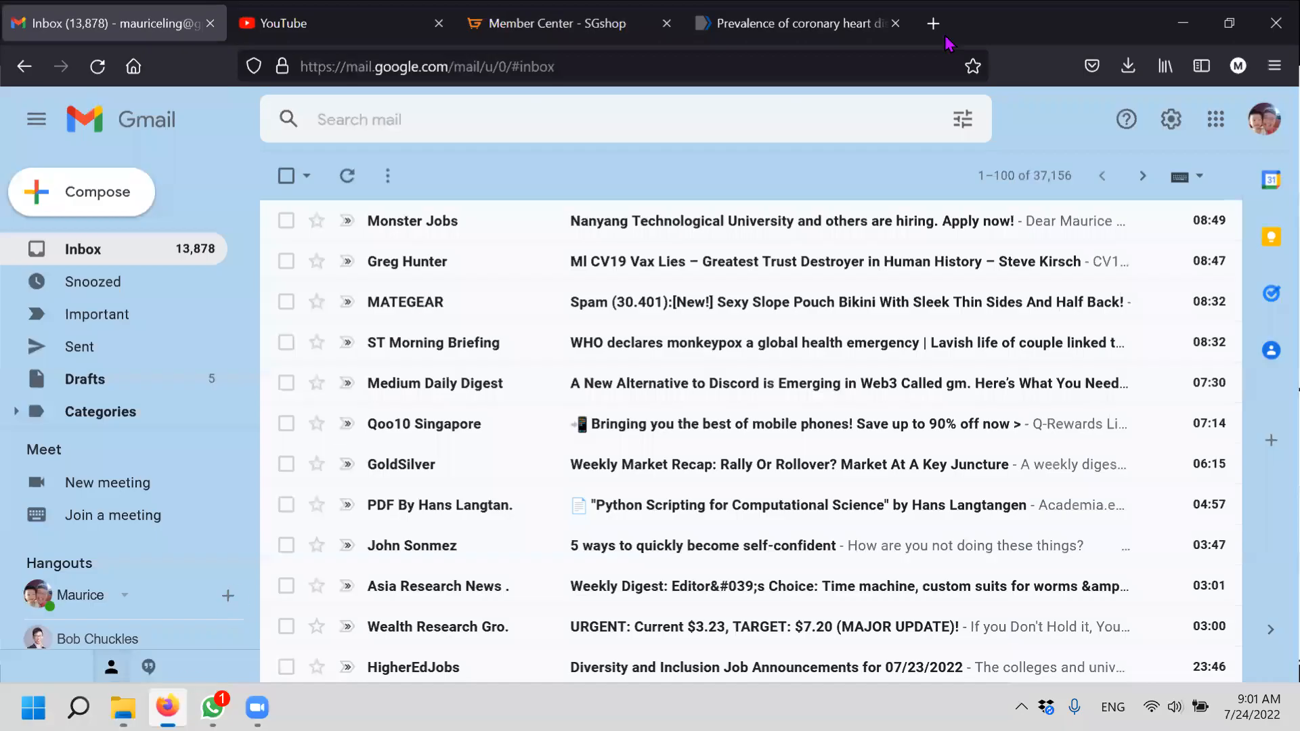
Read the 1997 rural blacks heart disease abstract, checking the diabetes workbook, then minimize Excel.
{"action": "left_click", "coordinate": [797, 22]}
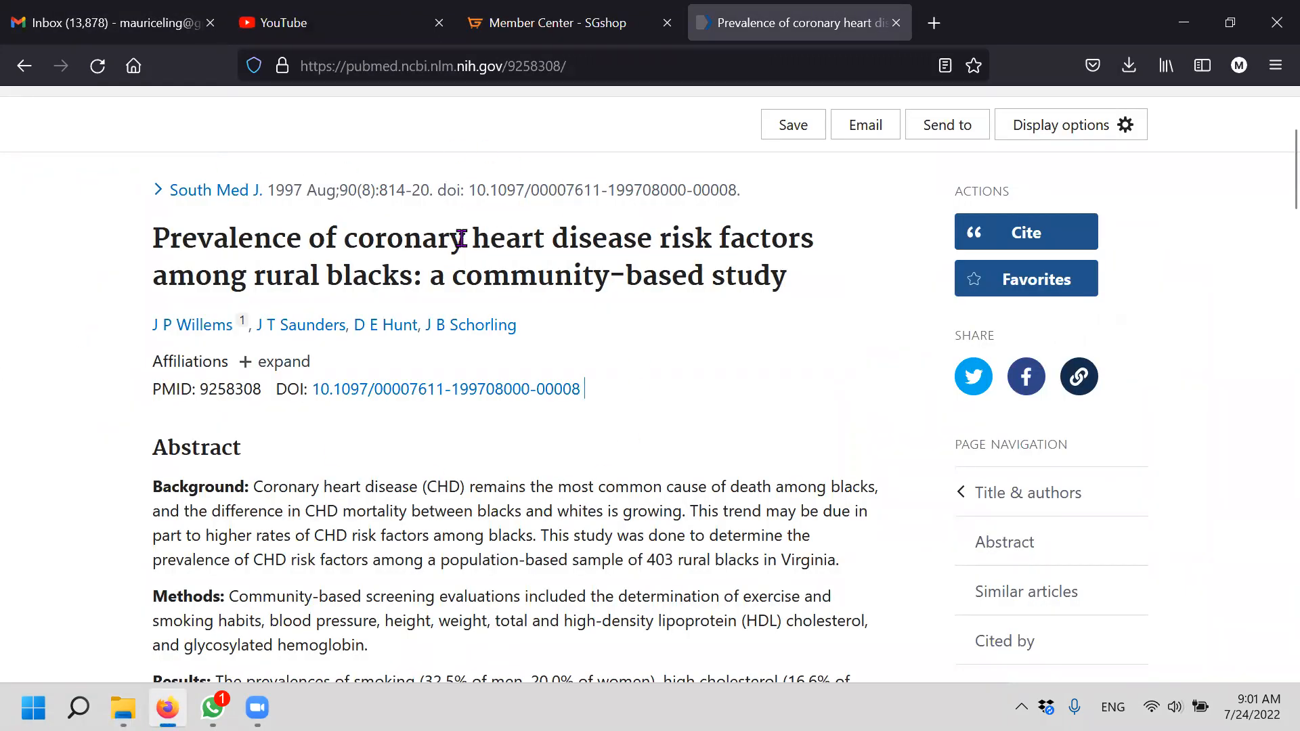
{"action": "left_click", "coordinate": [300, 709]}
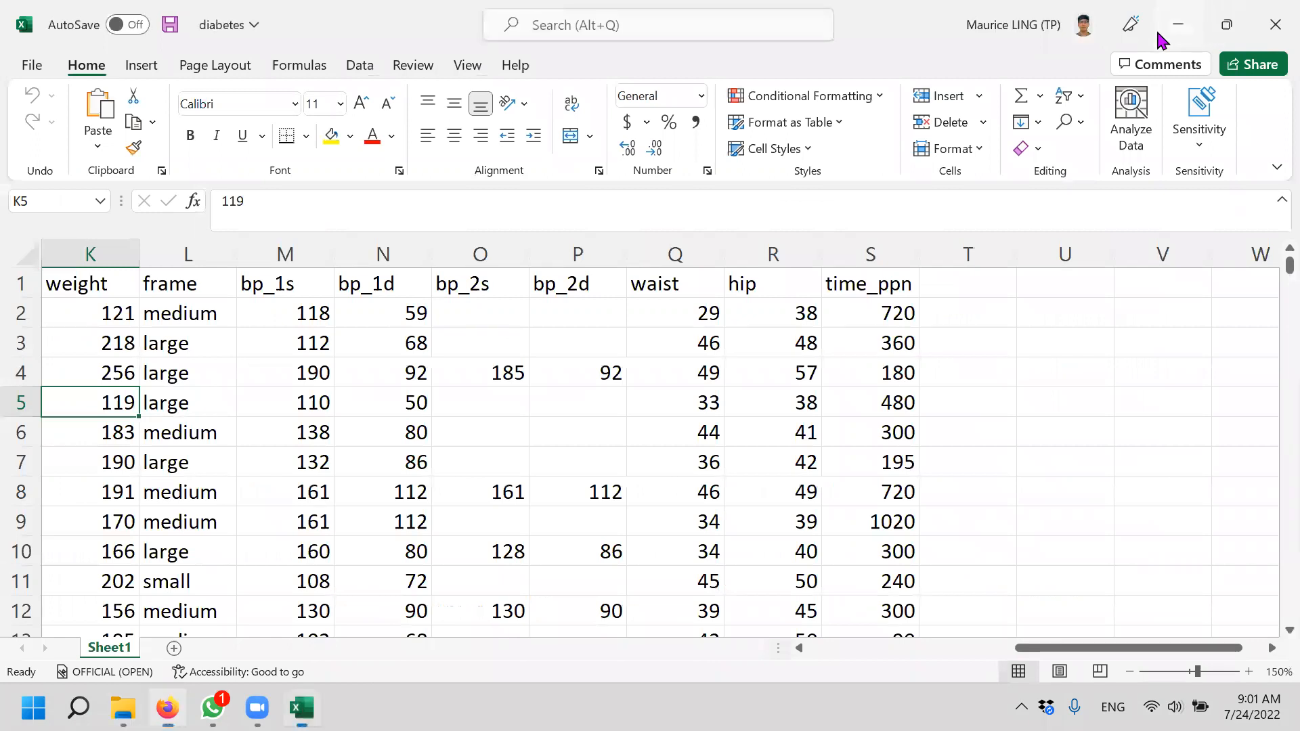
{"action": "left_click", "coordinate": [167, 709]}
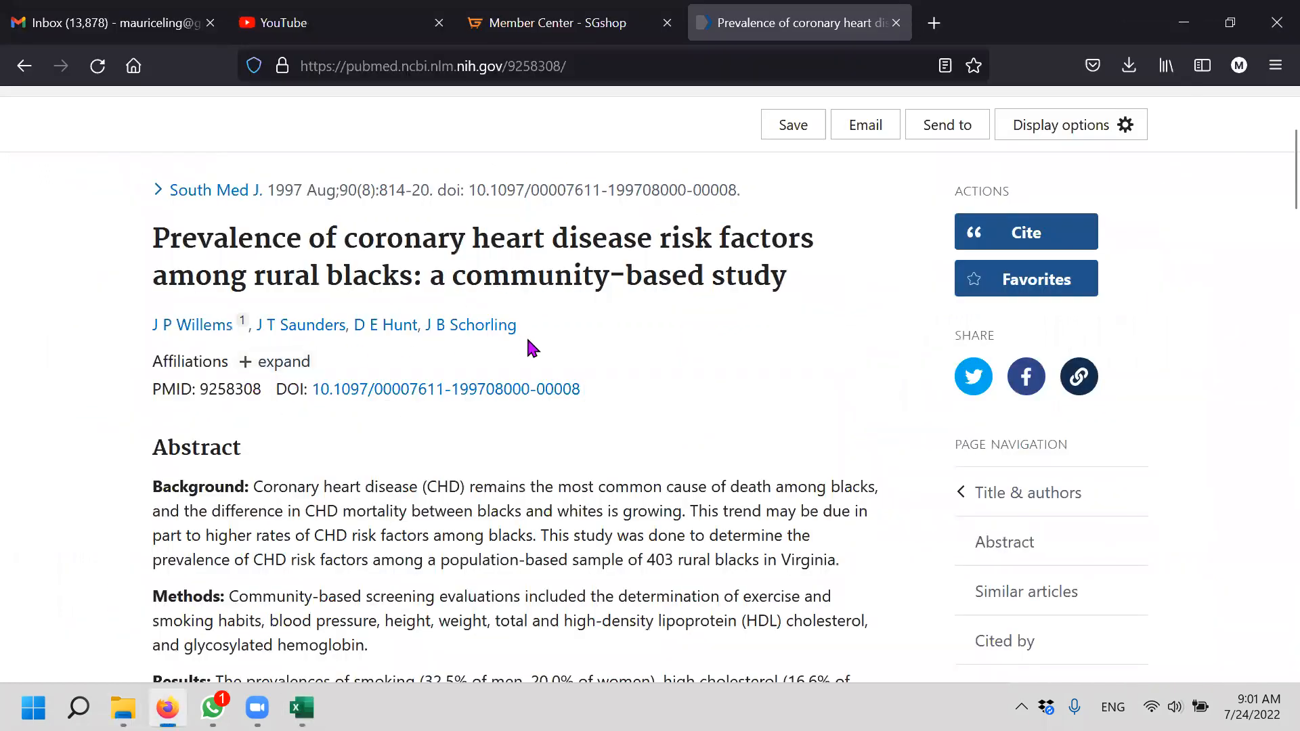
{"action": "scroll", "scroll_direction": "down", "scroll_amount": 3}
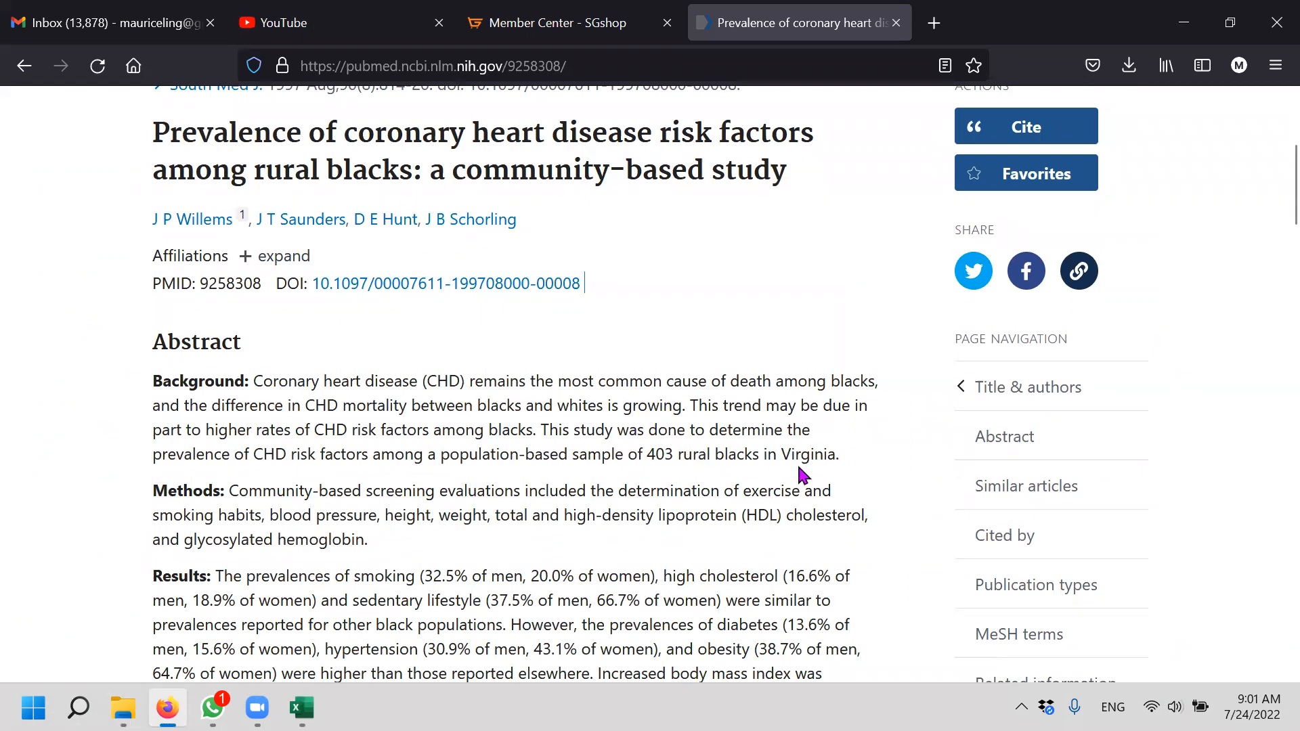
{"action": "mouse_move", "coordinate": [891, 465]}
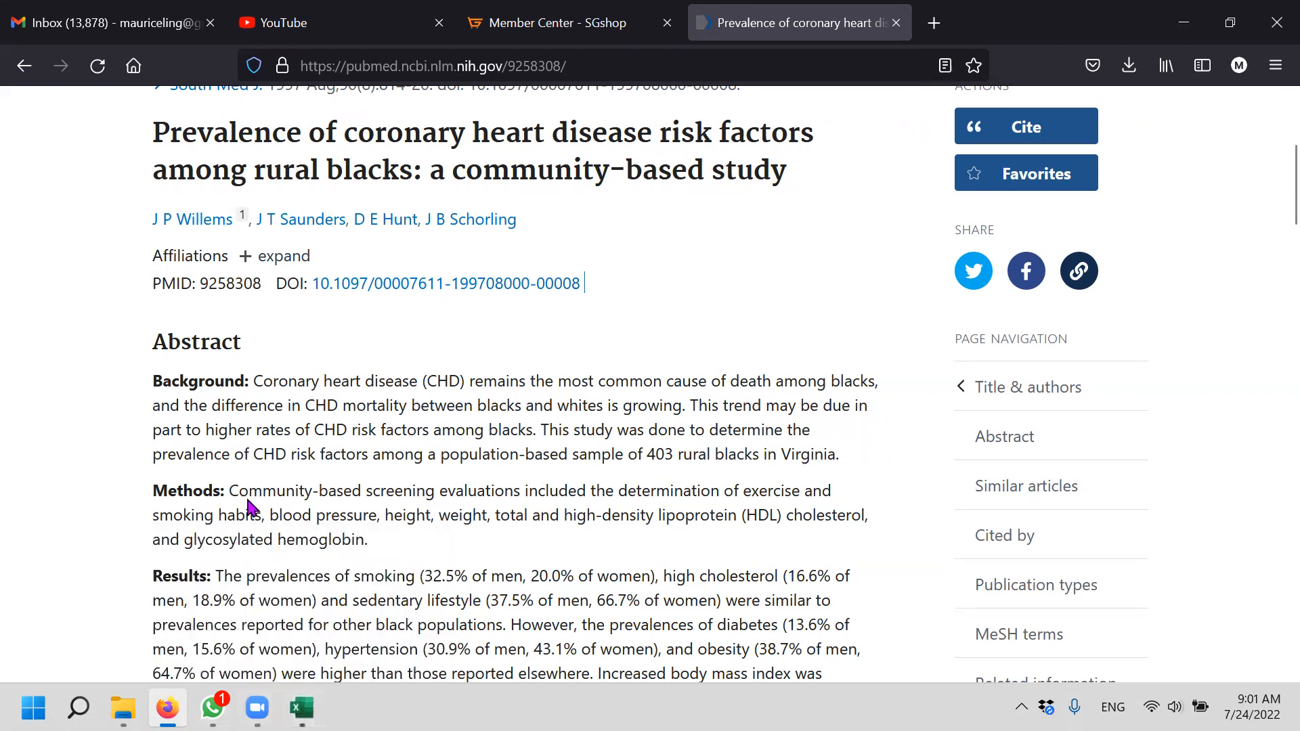
{"action": "left_click", "coordinate": [301, 709]}
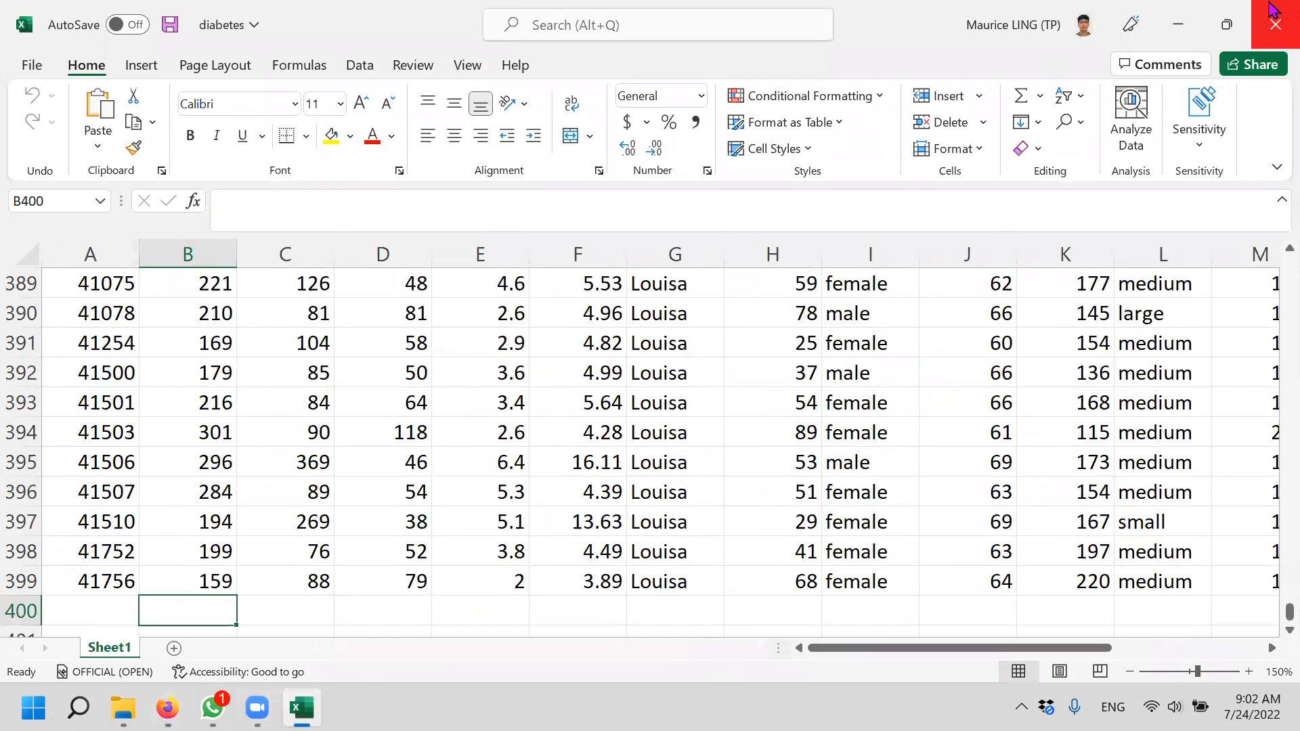
{"action": "mouse_move", "coordinate": [1248, 32]}
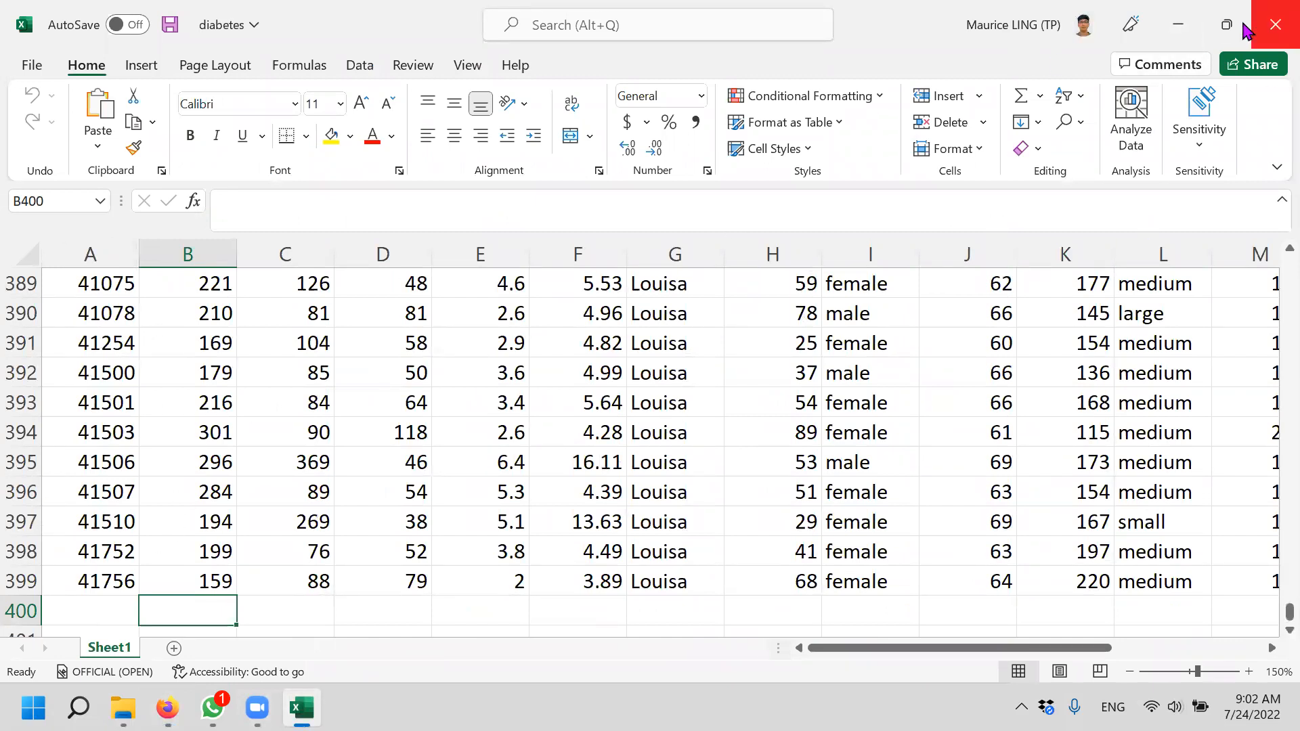
{"action": "mouse_move", "coordinate": [1177, 24]}
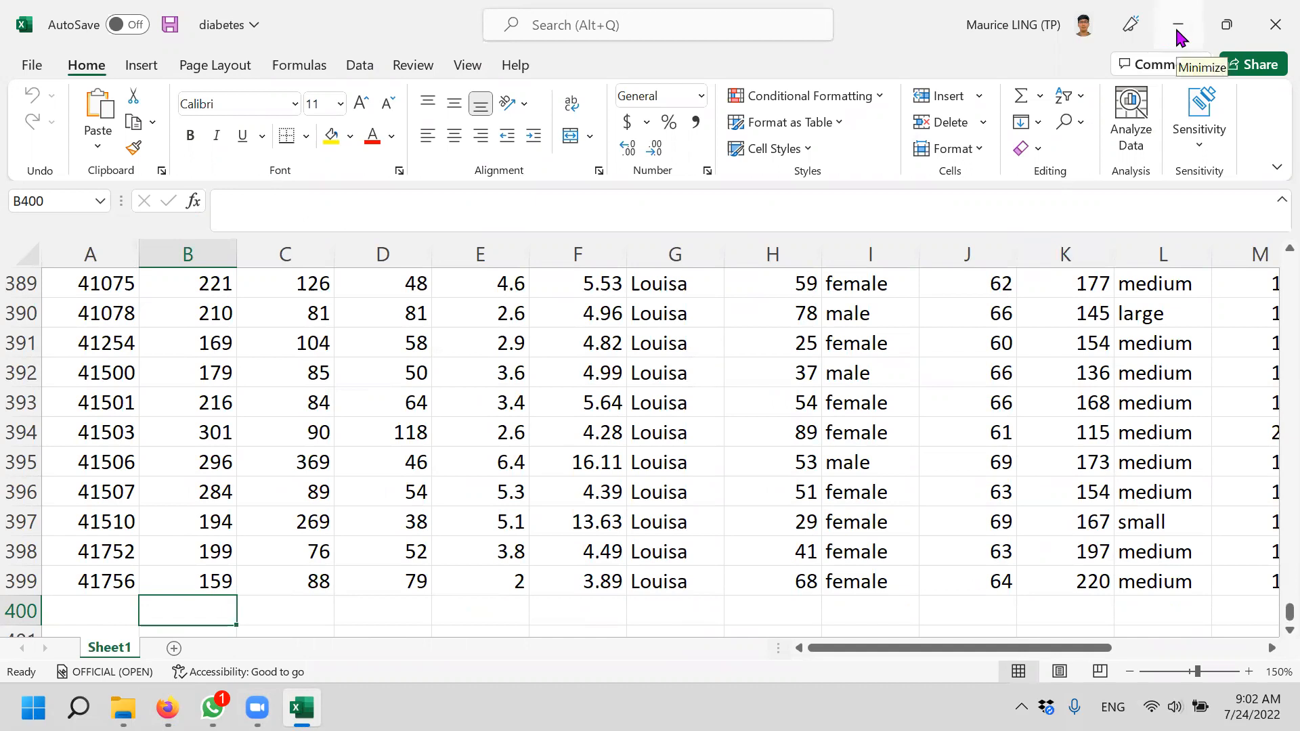
{"action": "left_click", "coordinate": [1177, 25]}
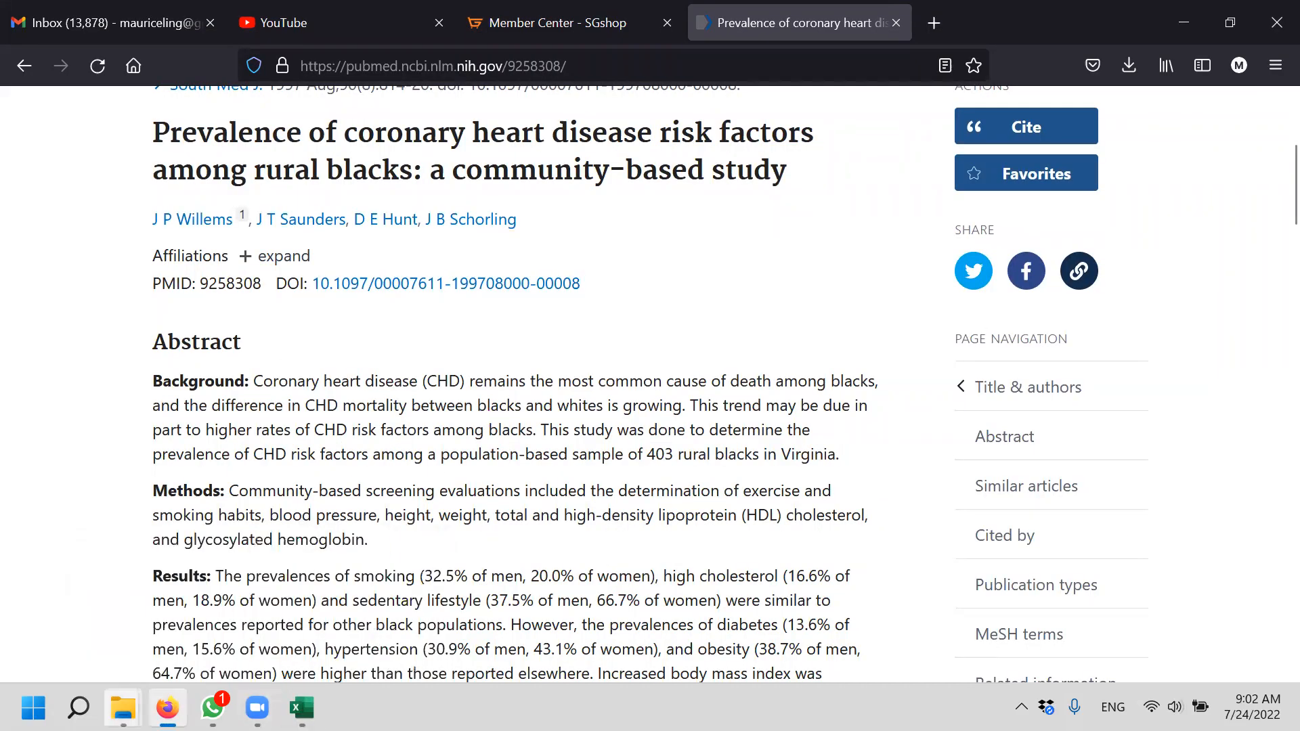
Scroll back to the top of the PubMed paper page.
{"action": "scroll", "scroll_direction": "up", "scroll_amount": 3}
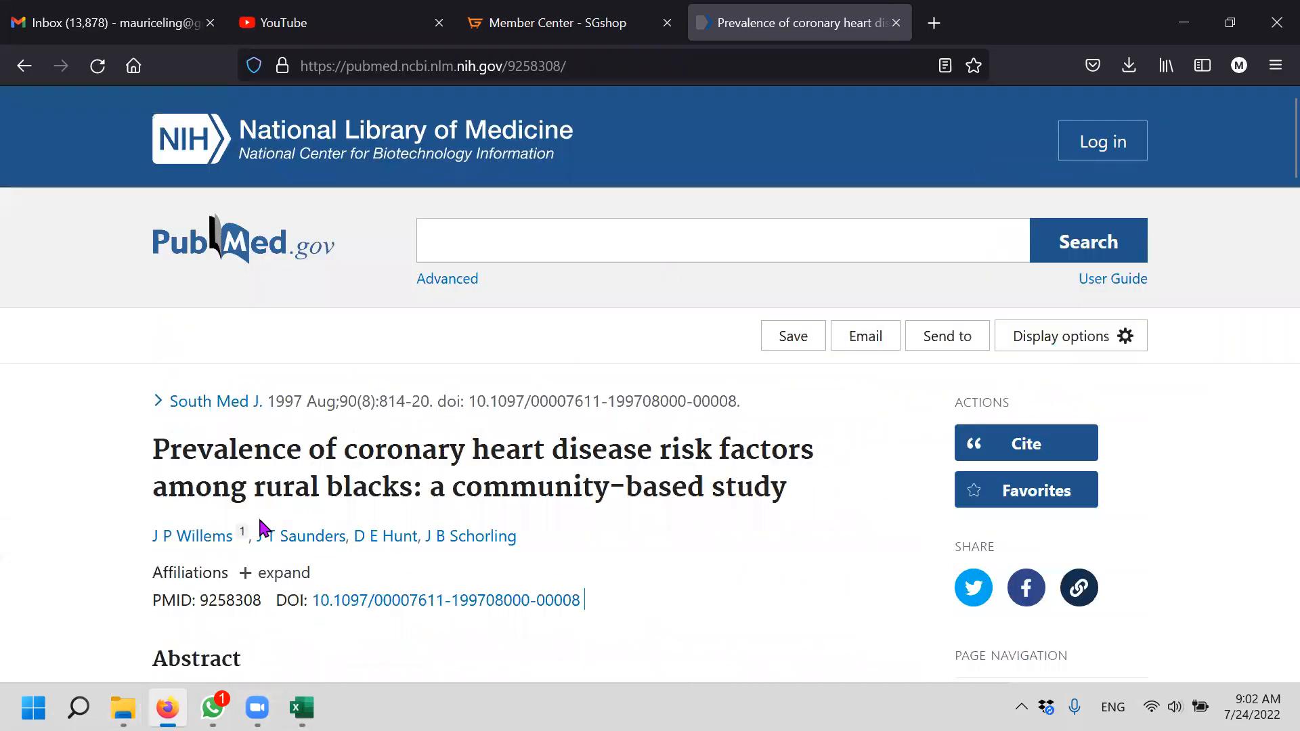
{"action": "mouse_move", "coordinate": [207, 622]}
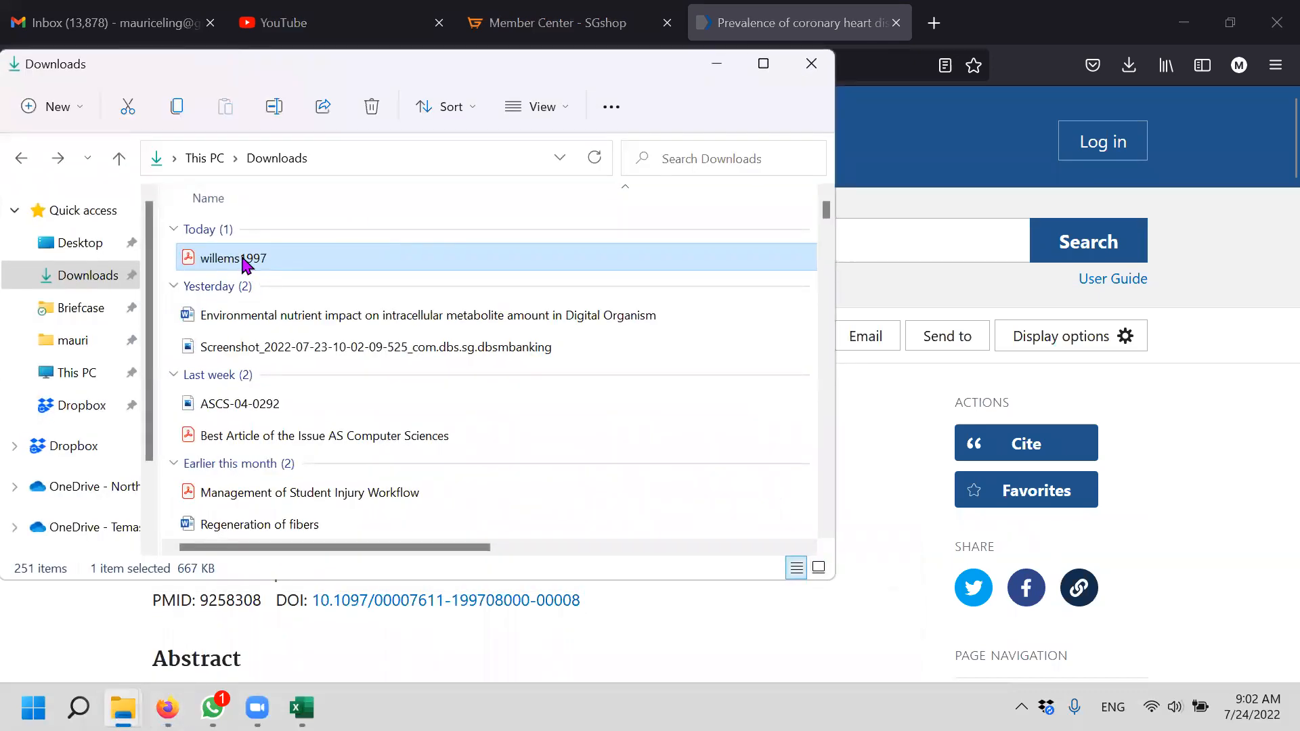
Open willems1997.pdf in Acrobat Reader, skim its abstract, then return to Excel.
{"action": "double_click", "coordinate": [235, 258]}
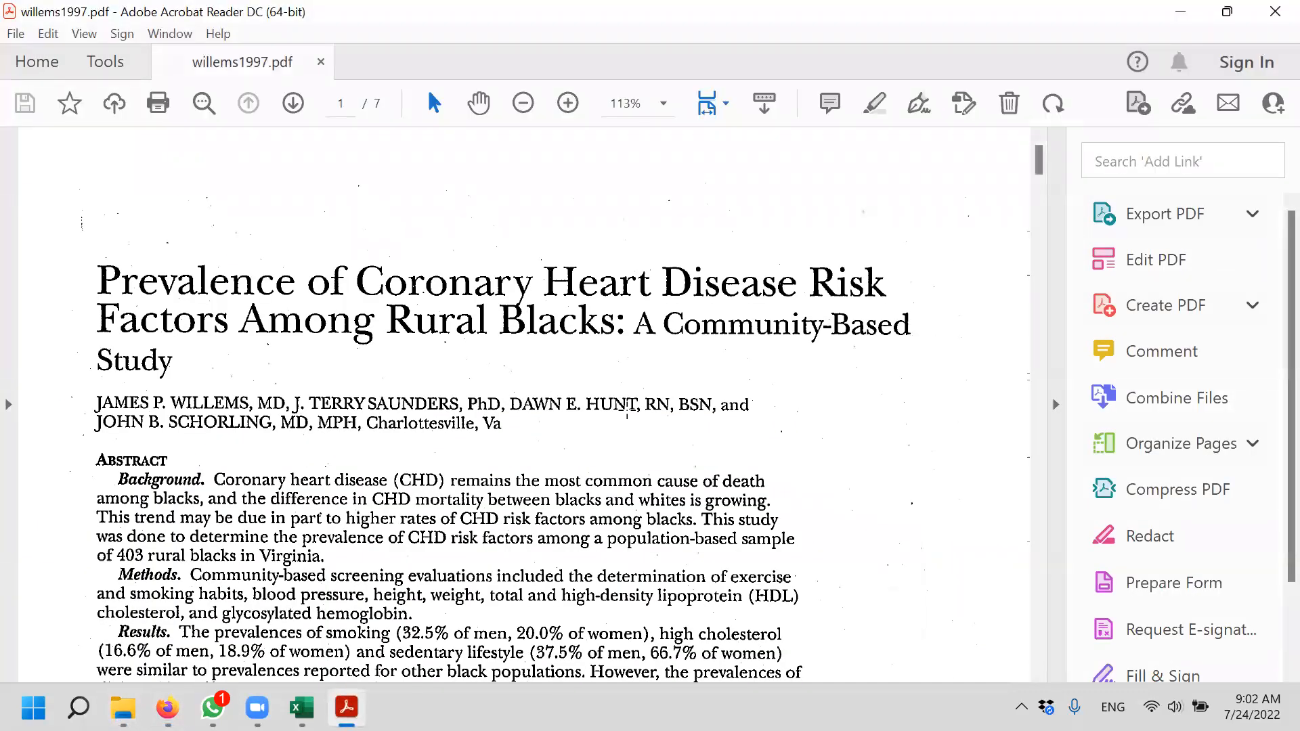
{"action": "scroll", "scroll_direction": "down", "scroll_amount": 3}
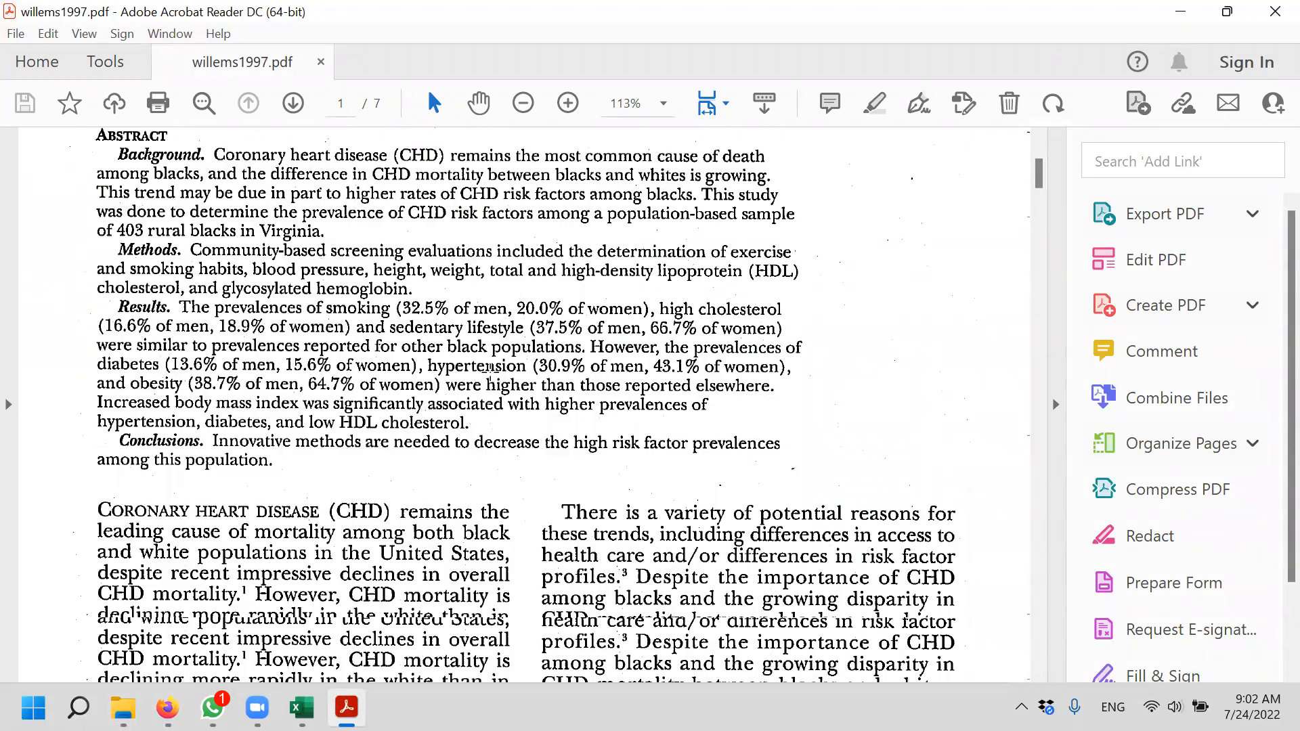
{"action": "scroll", "scroll_direction": "down", "scroll_amount": 3}
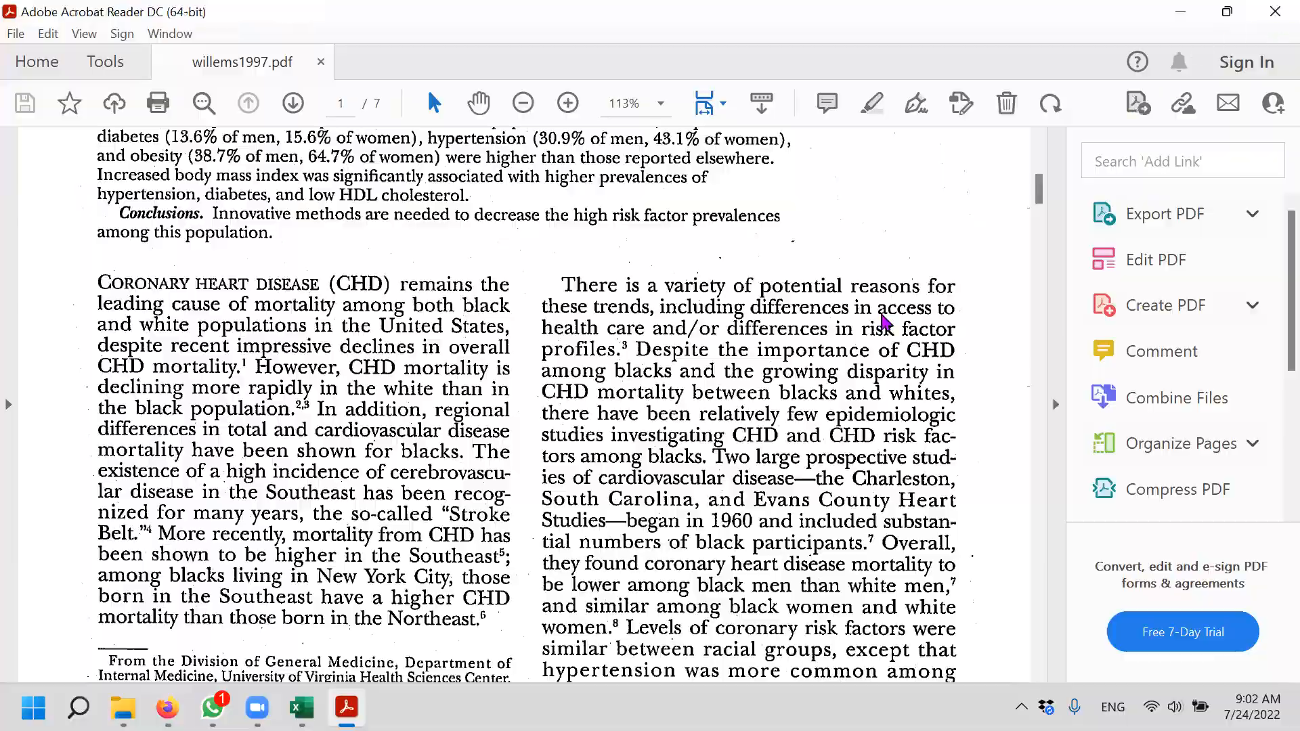
{"action": "left_click", "coordinate": [166, 708]}
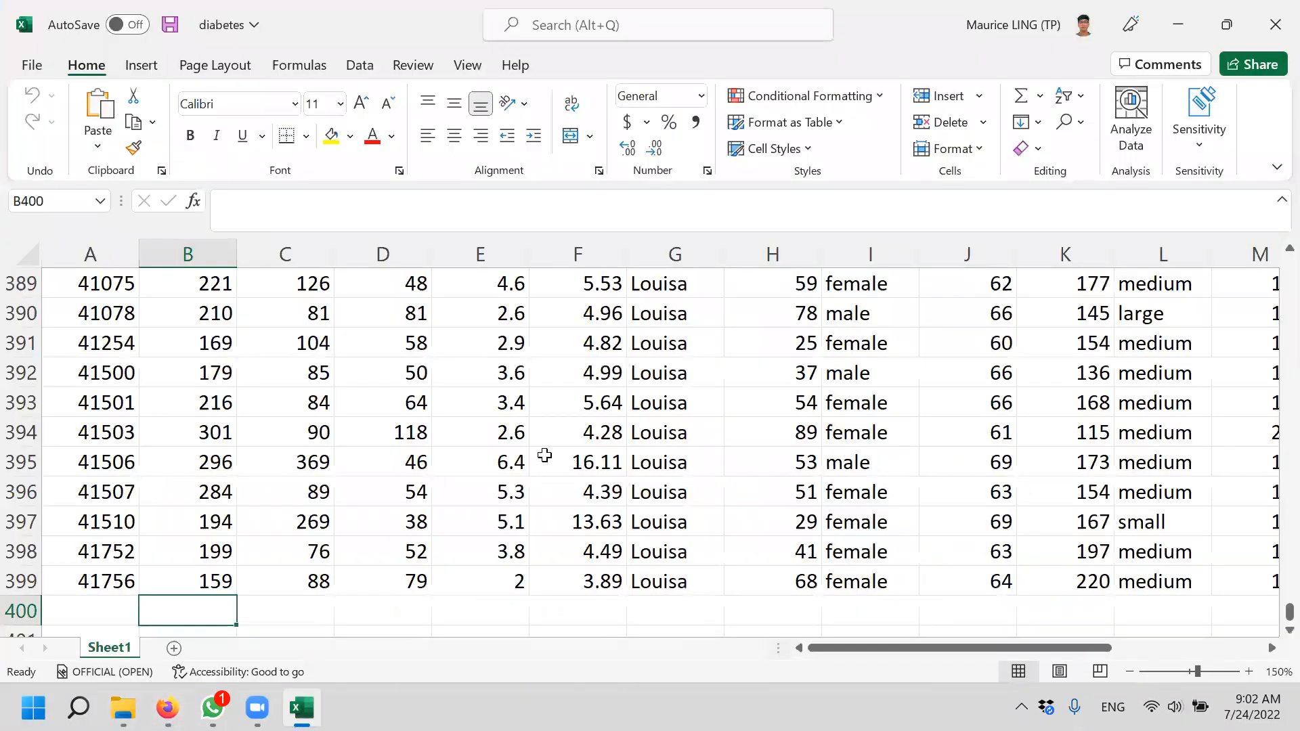
Zoom out the diabetes sheet and select the id, then chol column (average about 207.9).
{"action": "left_click", "coordinate": [187, 581]}
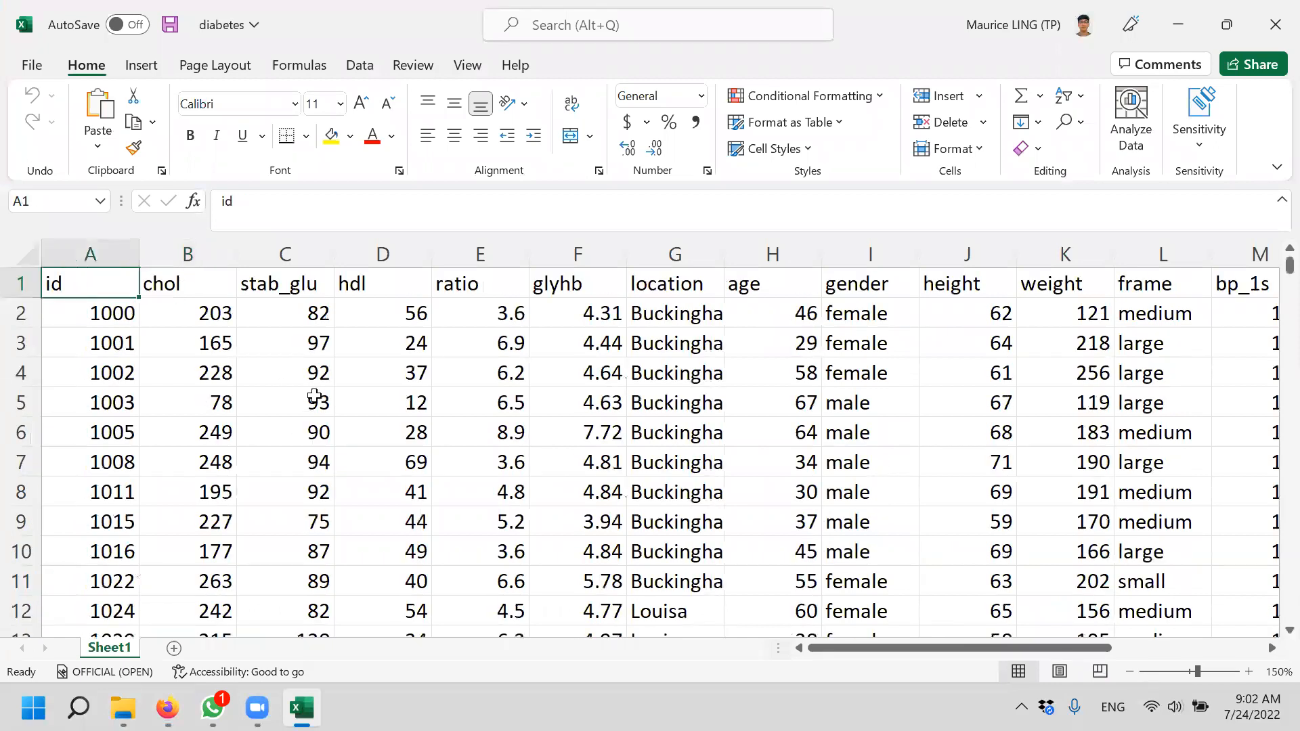
{"action": "left_click", "coordinate": [1130, 671]}
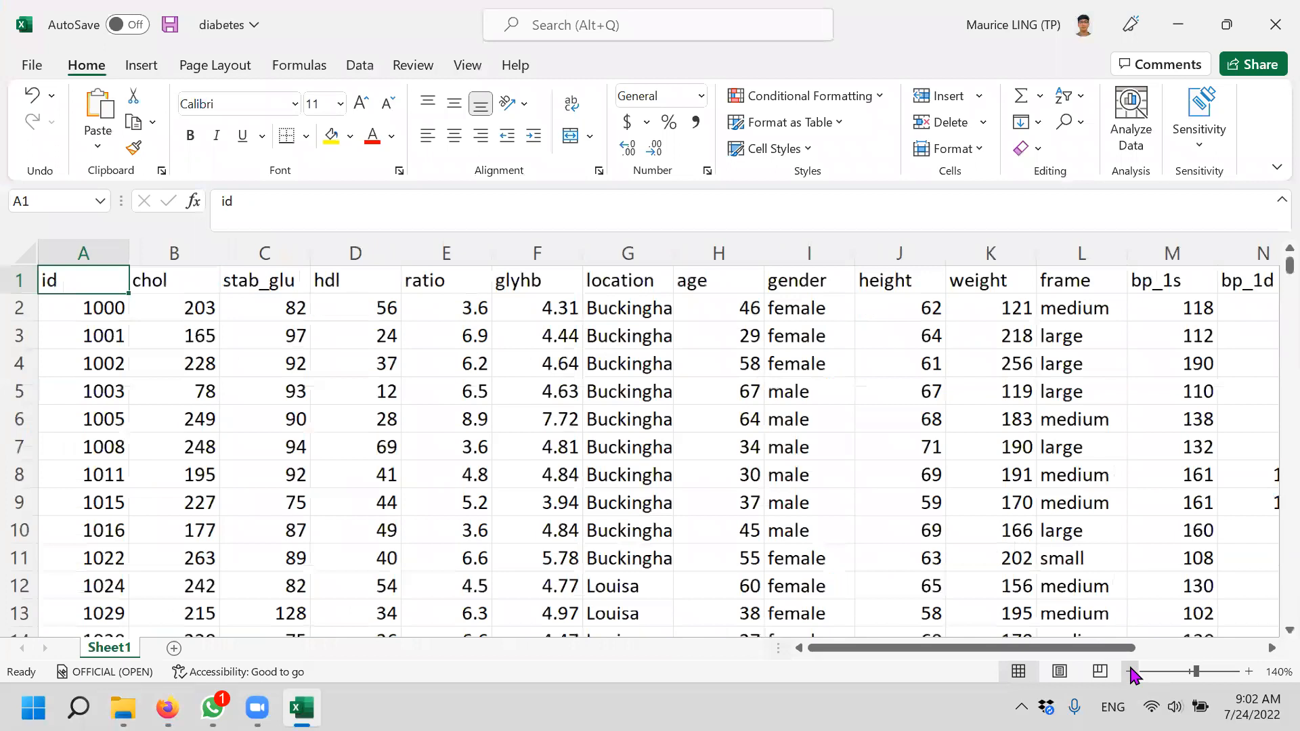
{"action": "left_click", "coordinate": [1130, 672]}
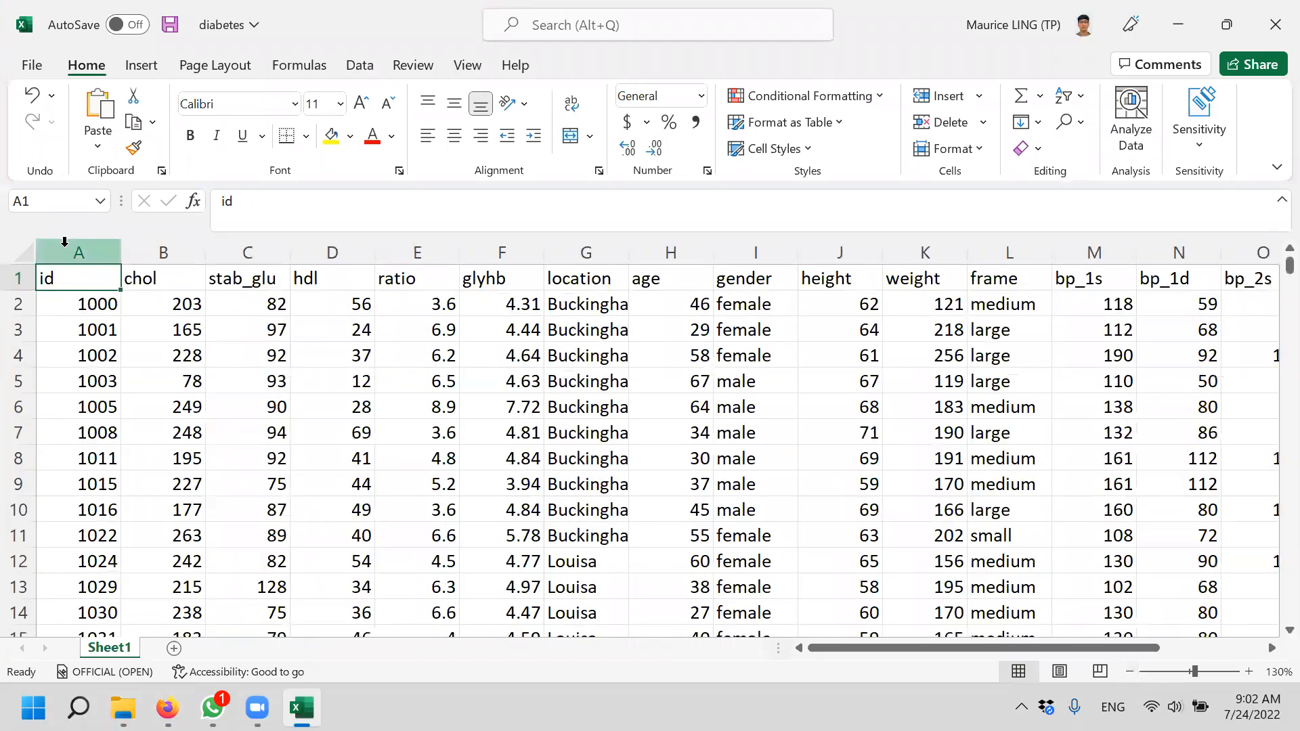
{"action": "left_click", "coordinate": [78, 251]}
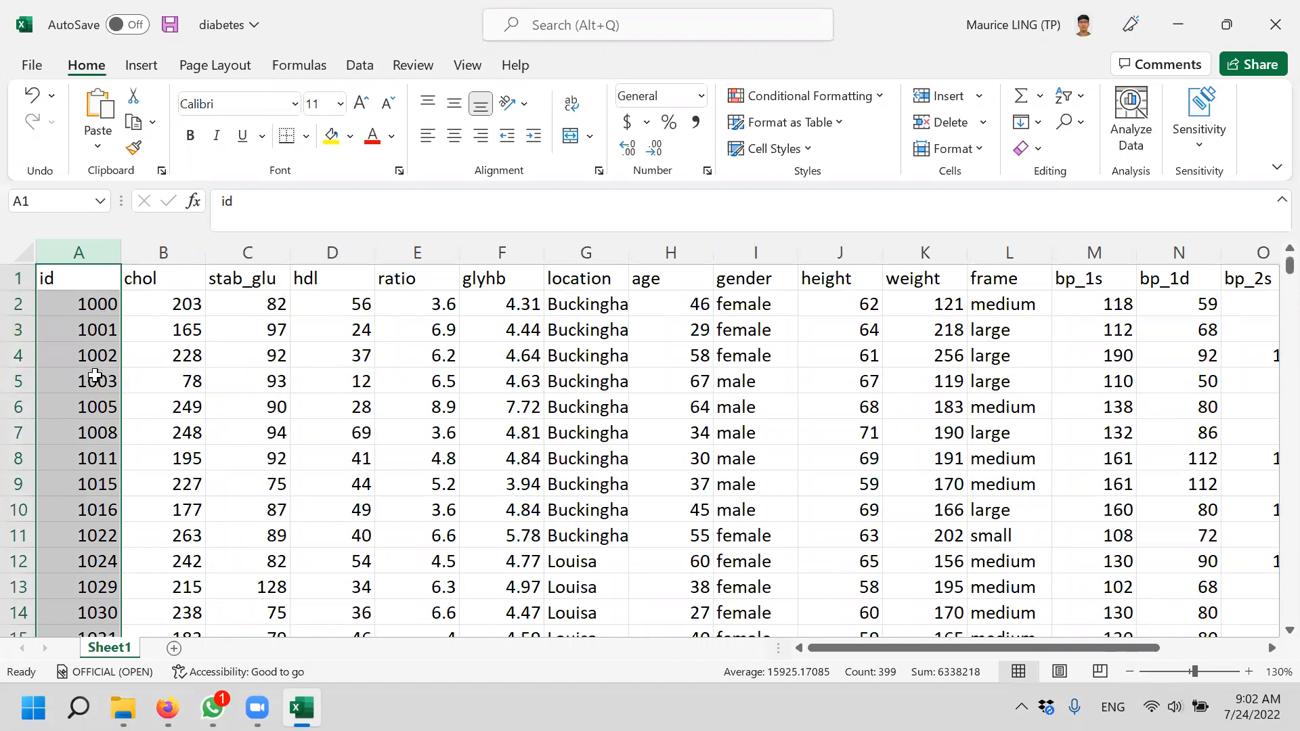
{"action": "left_click", "coordinate": [162, 252]}
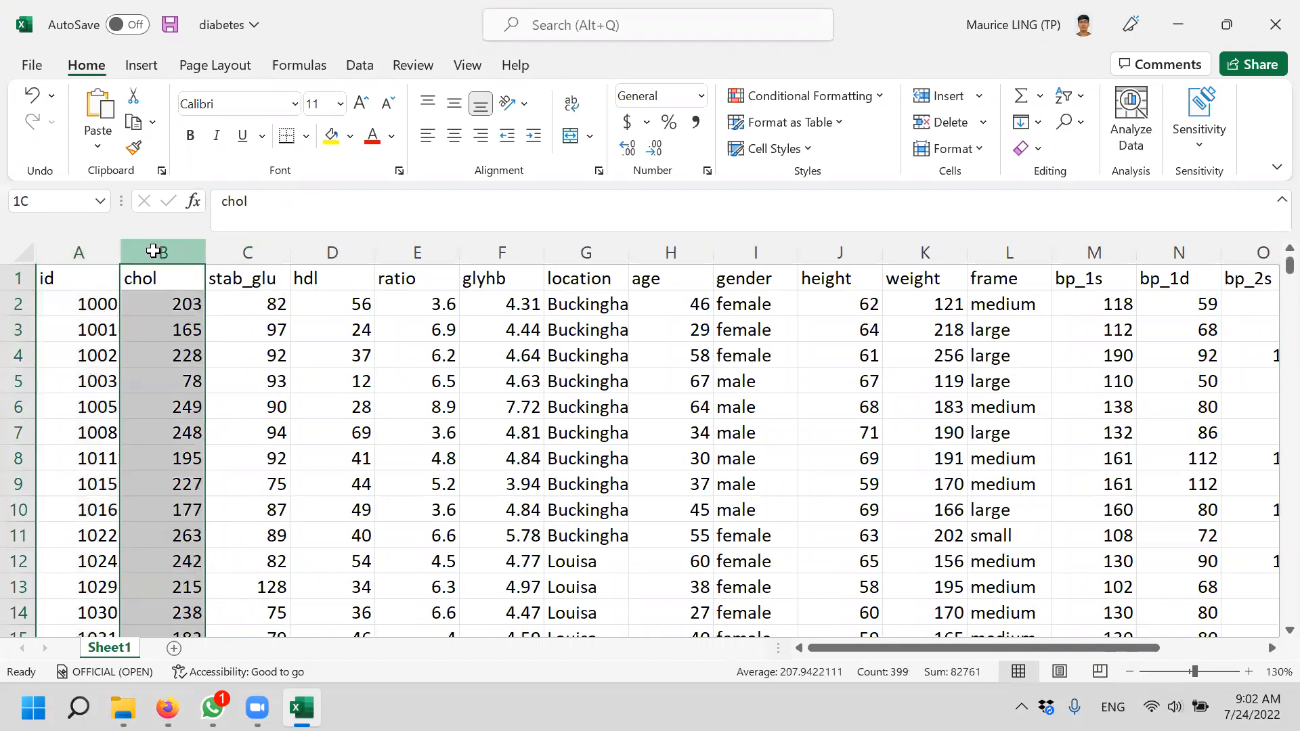
{"action": "left_click", "coordinate": [162, 278]}
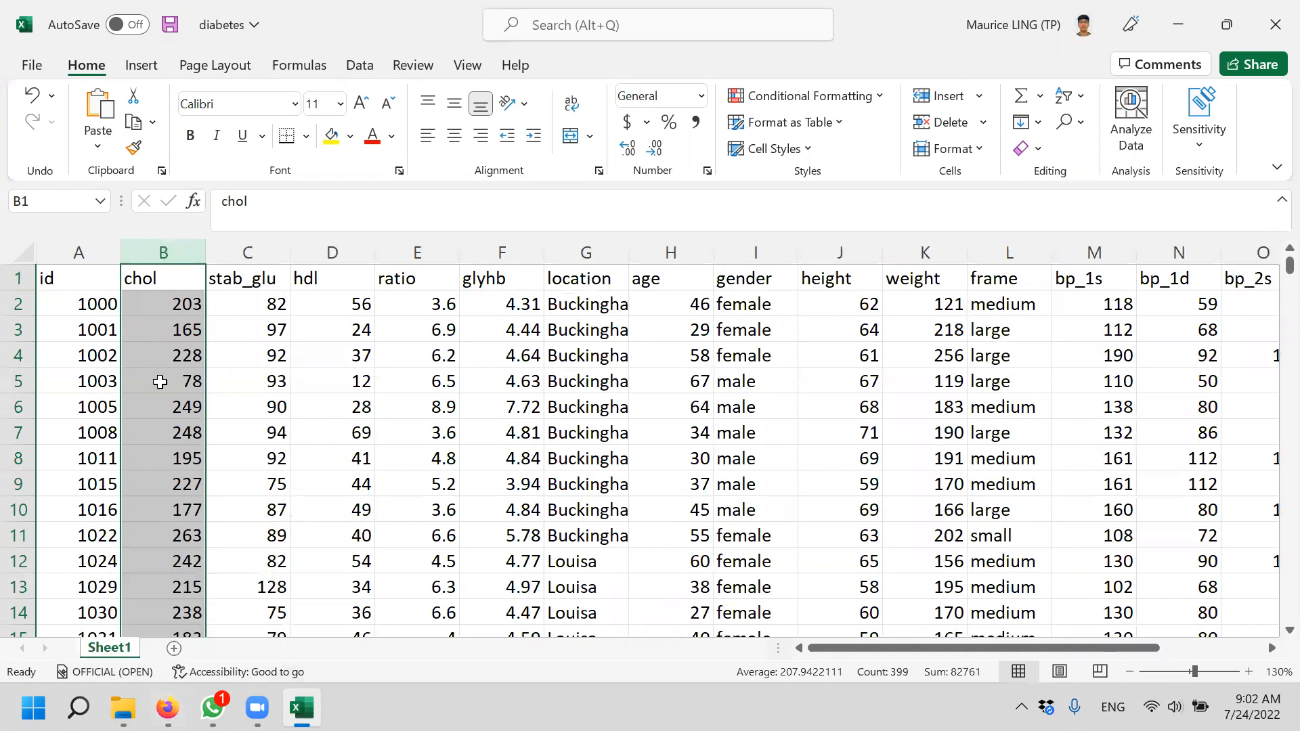
{"action": "mouse_move", "coordinate": [247, 251]}
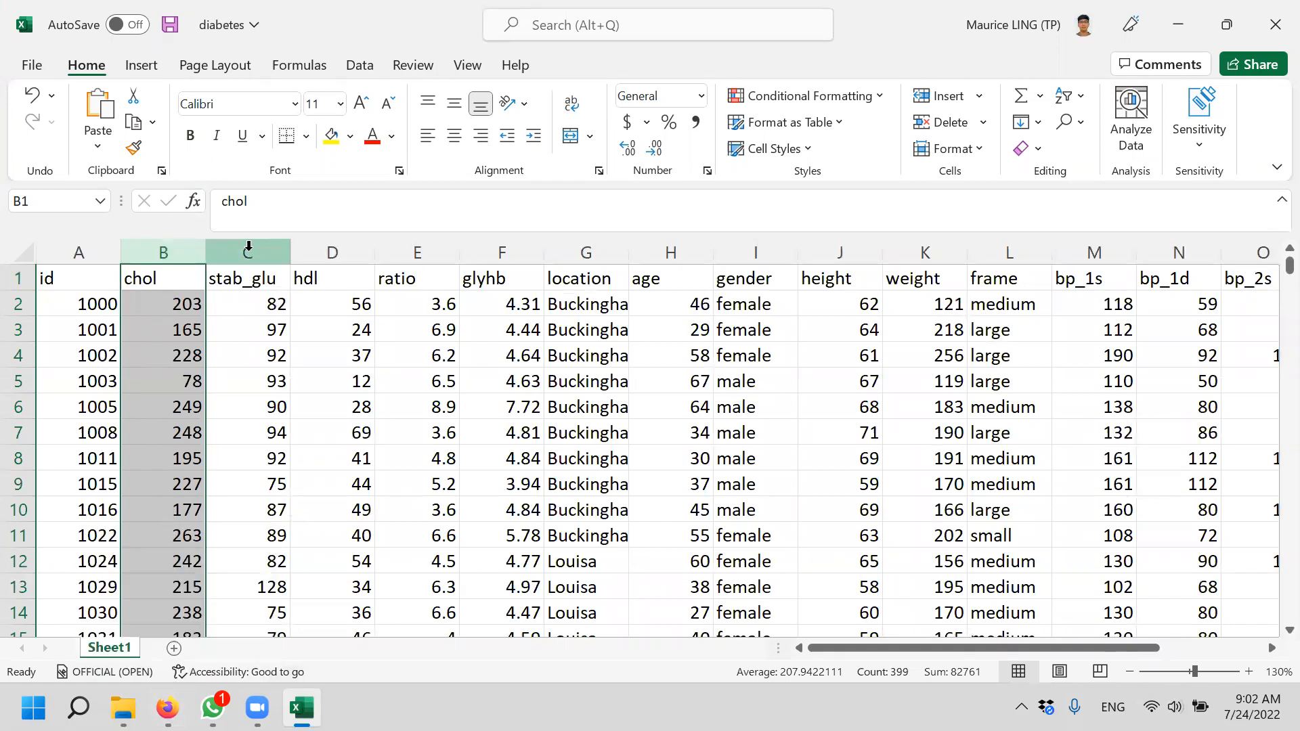
{"action": "mouse_move", "coordinate": [248, 249]}
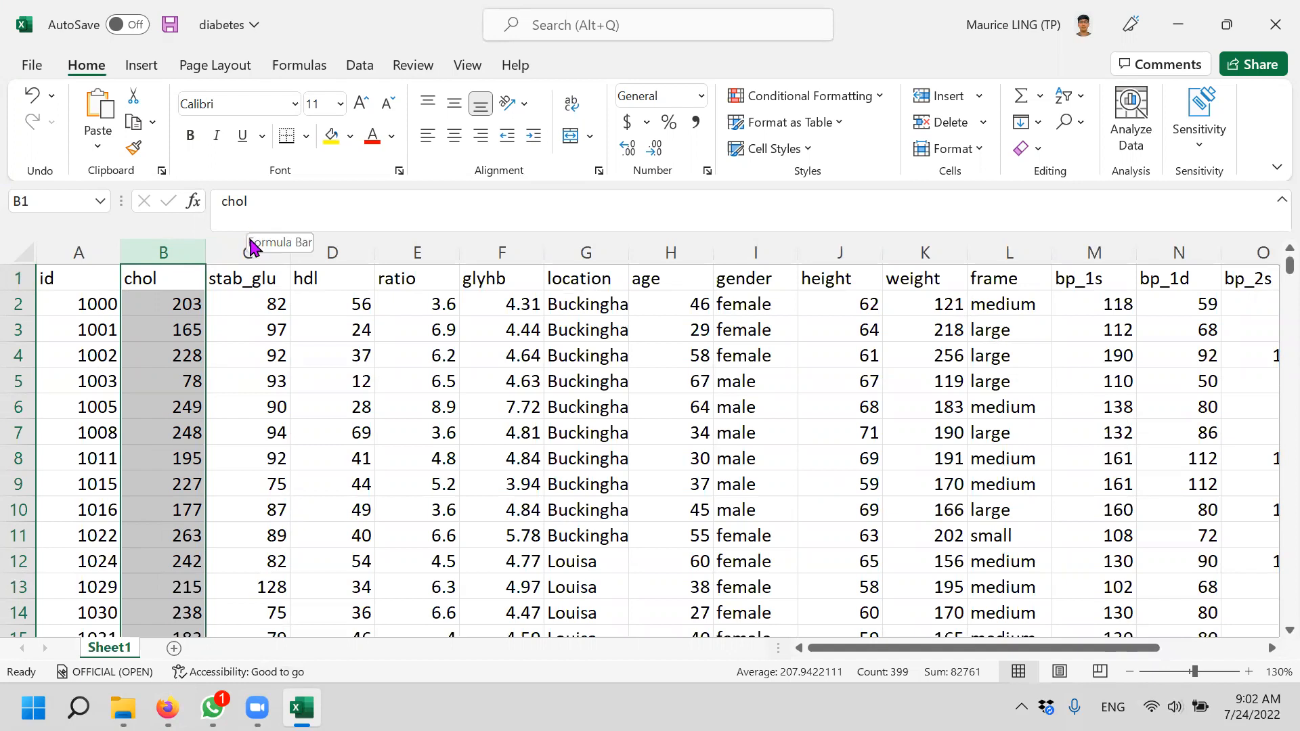
{"action": "mouse_move", "coordinate": [332, 251]}
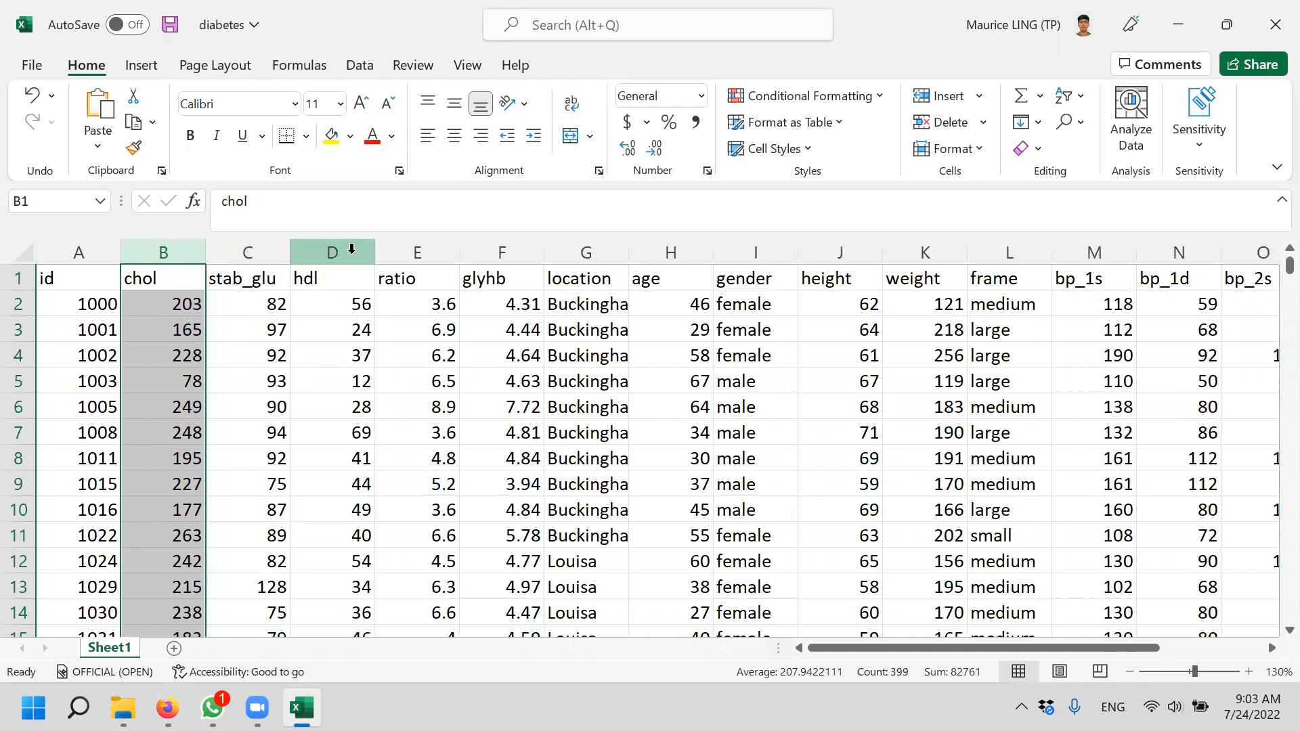
Select hdl (avg 50.4), glyhb (5.6), age (47.0) and frame columns in turn.
{"action": "left_click", "coordinate": [331, 252]}
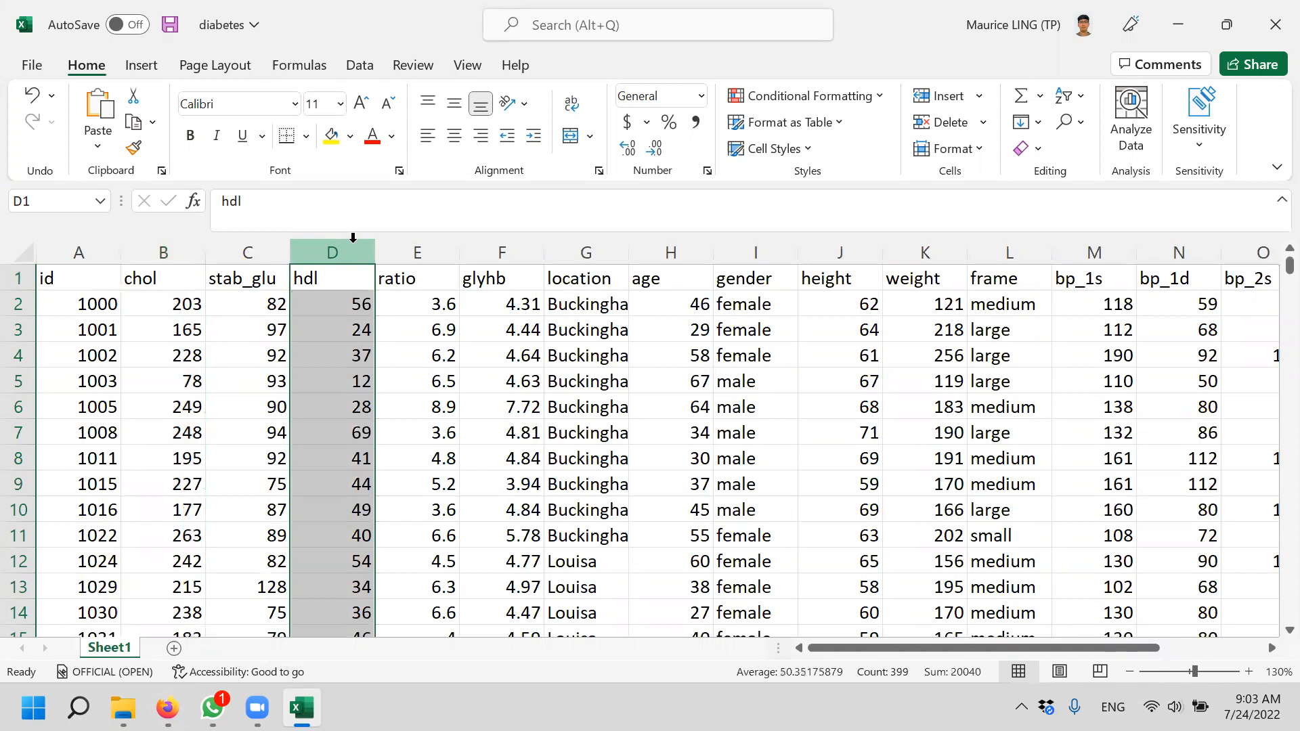
{"action": "mouse_move", "coordinate": [455, 235]}
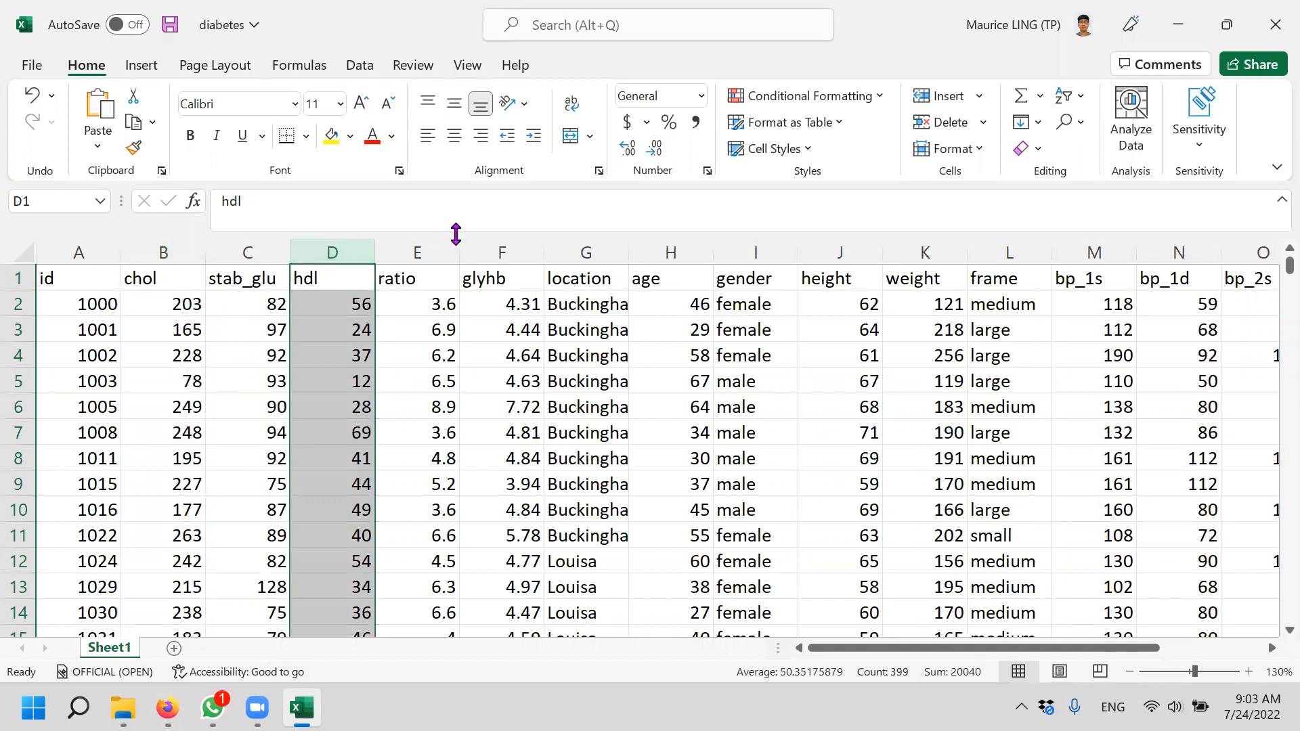
{"action": "mouse_move", "coordinate": [455, 235]}
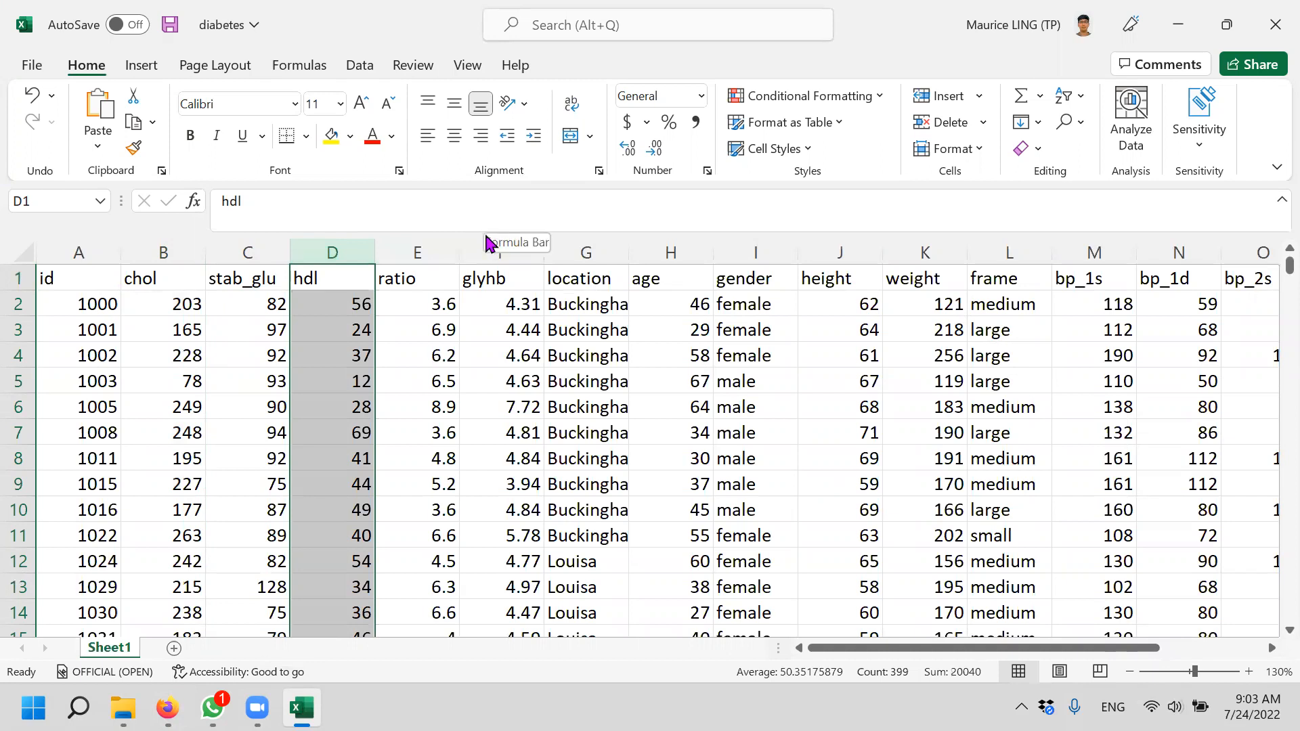
{"action": "left_click", "coordinate": [501, 252]}
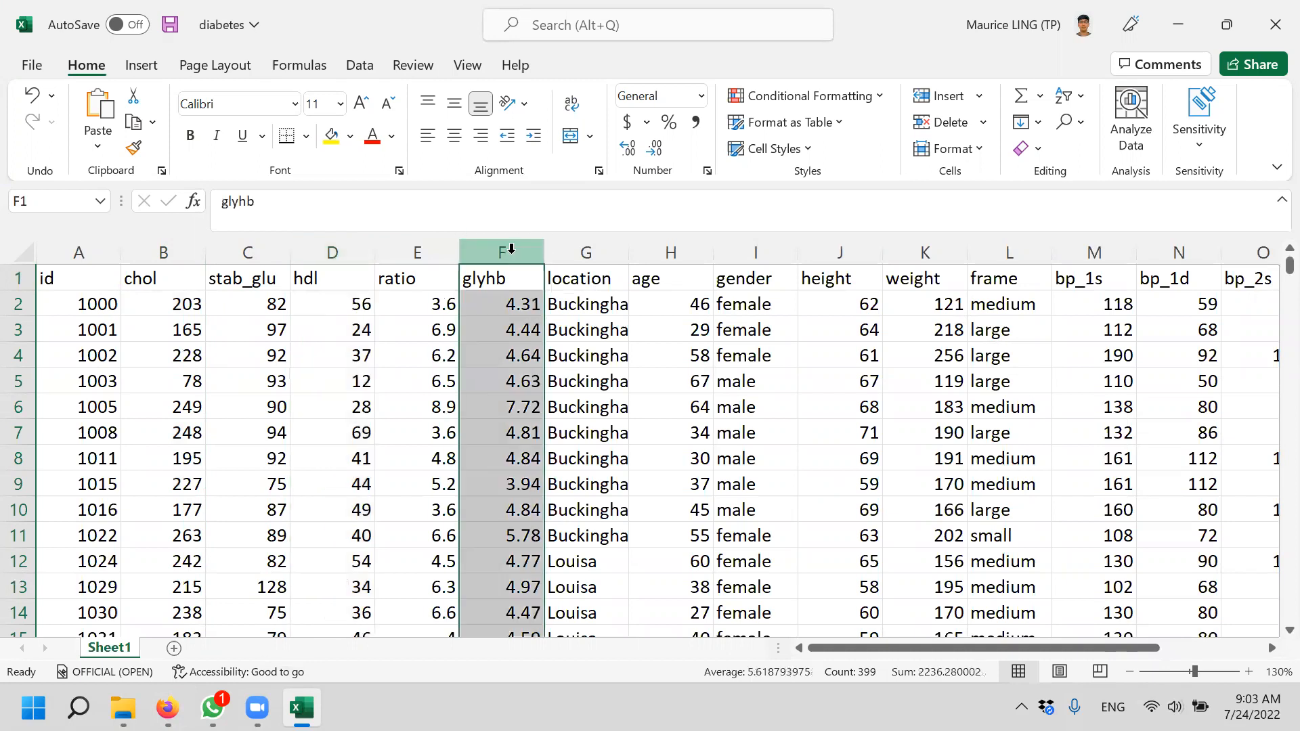
{"action": "left_click", "coordinate": [585, 251]}
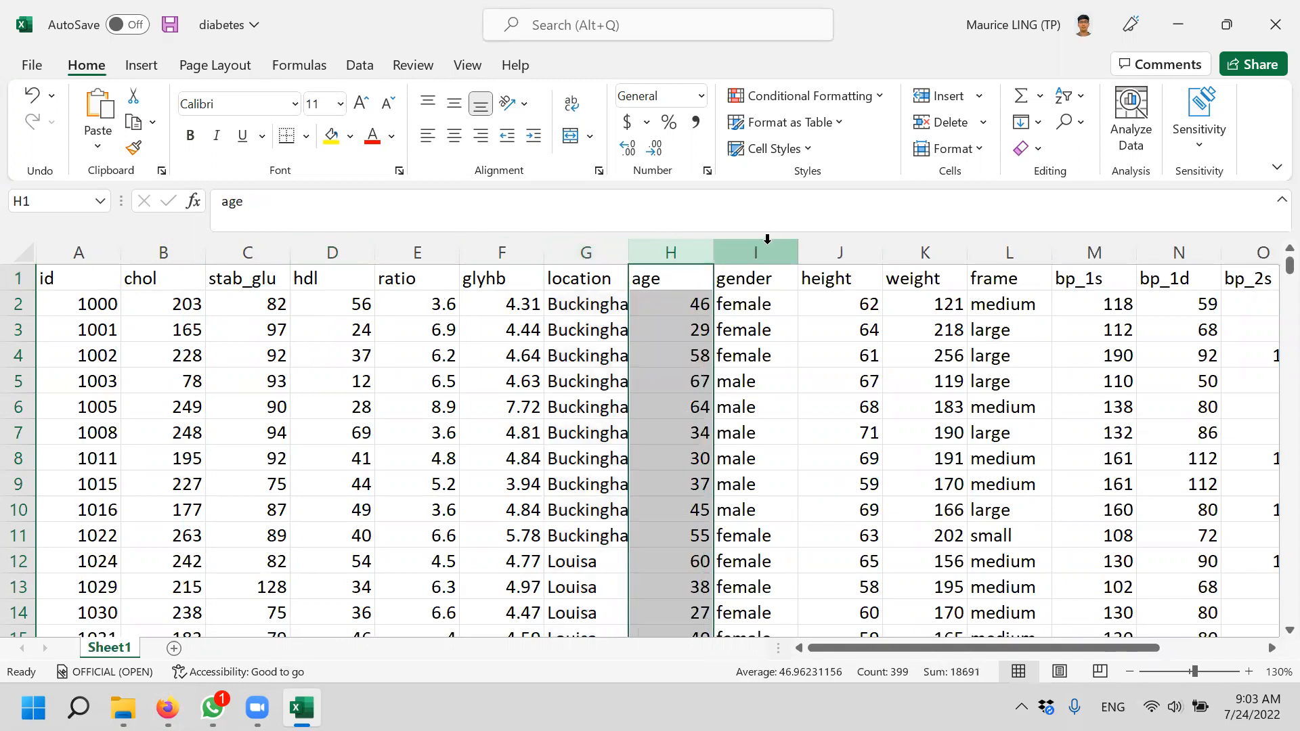
{"action": "left_click", "coordinate": [839, 252]}
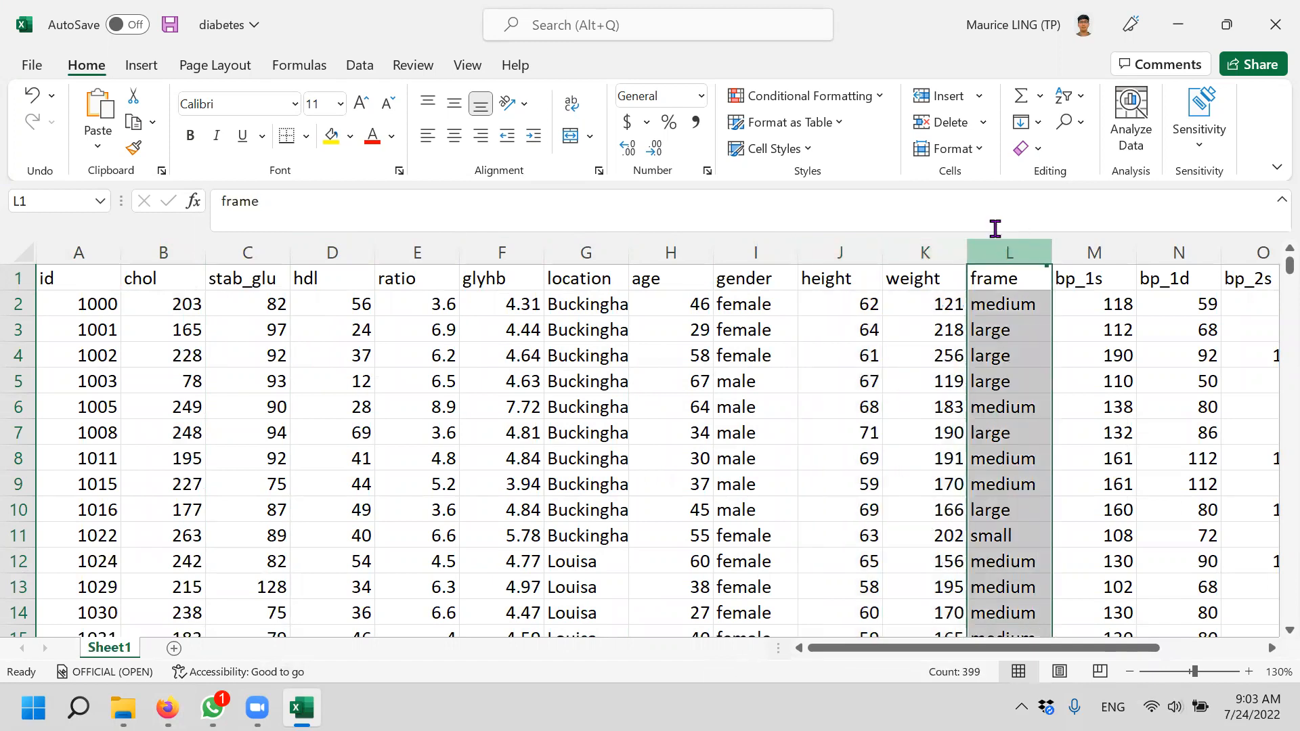
{"action": "mouse_move", "coordinate": [994, 228]}
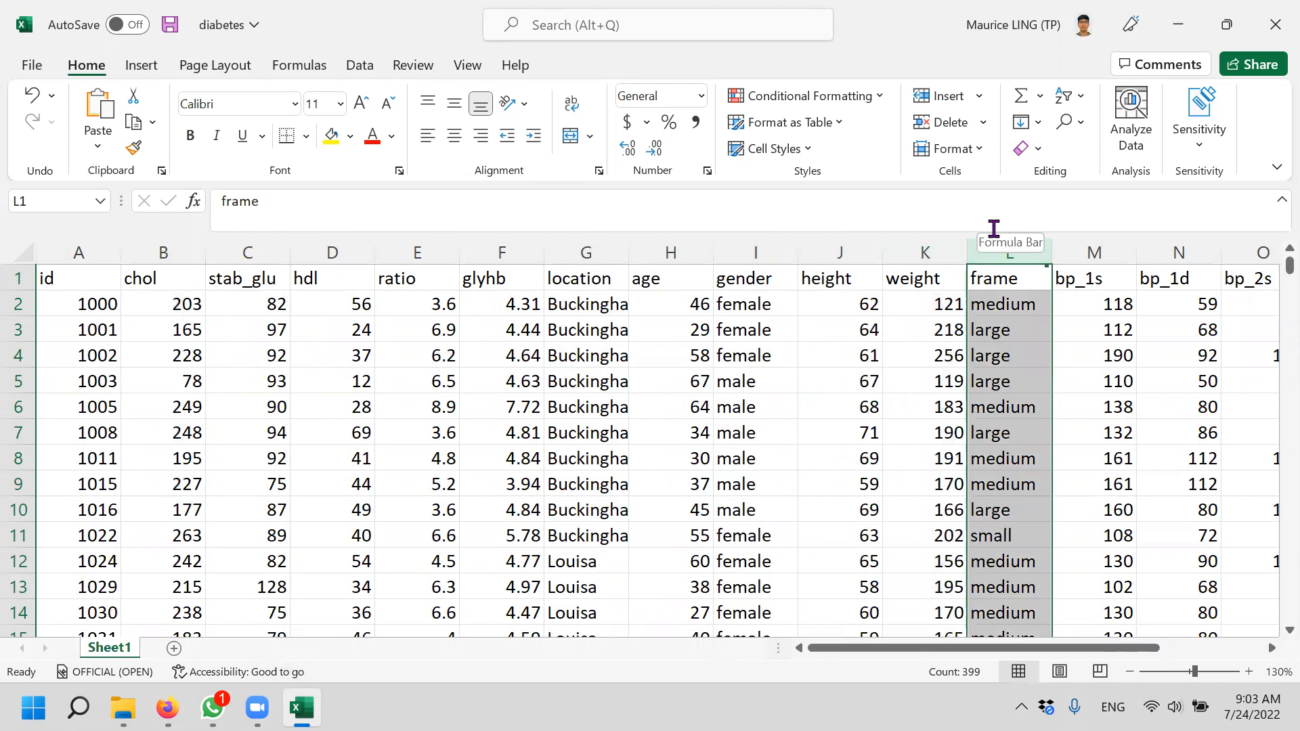
{"action": "mouse_move", "coordinate": [1275, 652]}
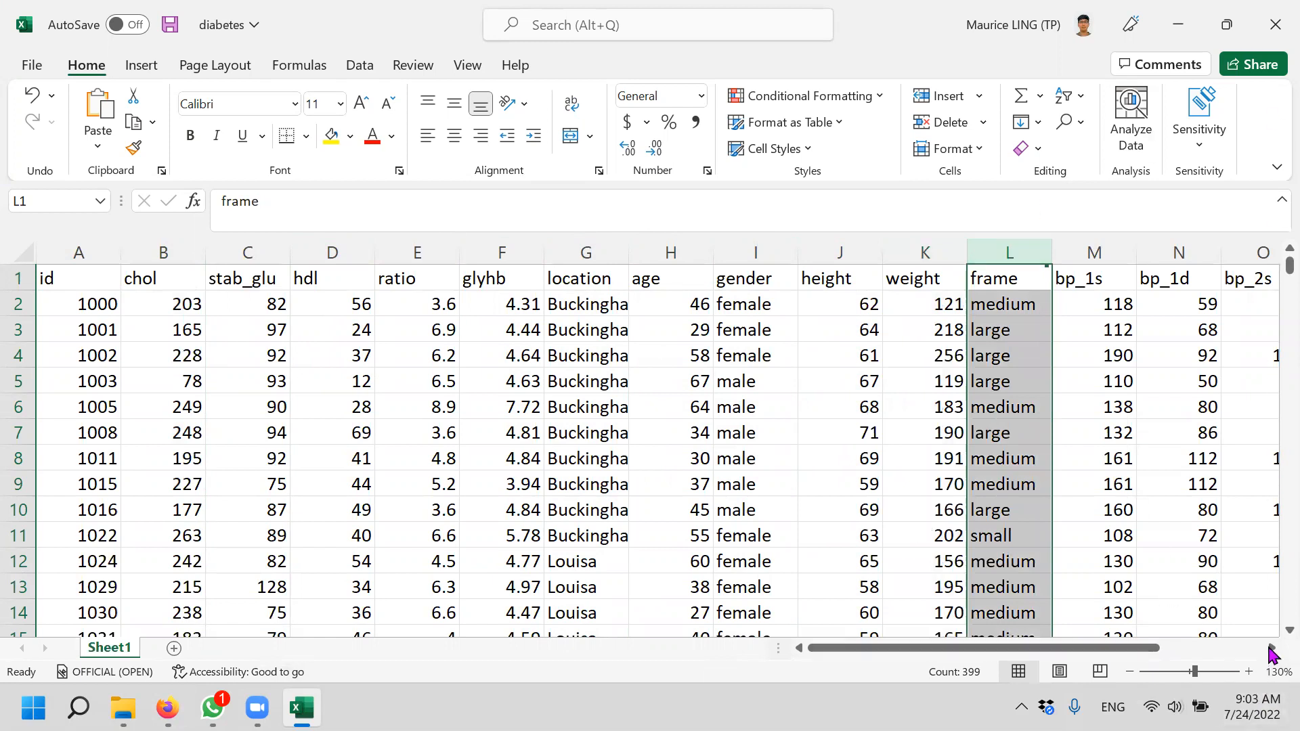
Select bp_1s and bp_1d together (averages about 137.1 and 83.3).
{"action": "scroll", "scroll_direction": "right", "scroll_amount": 3}
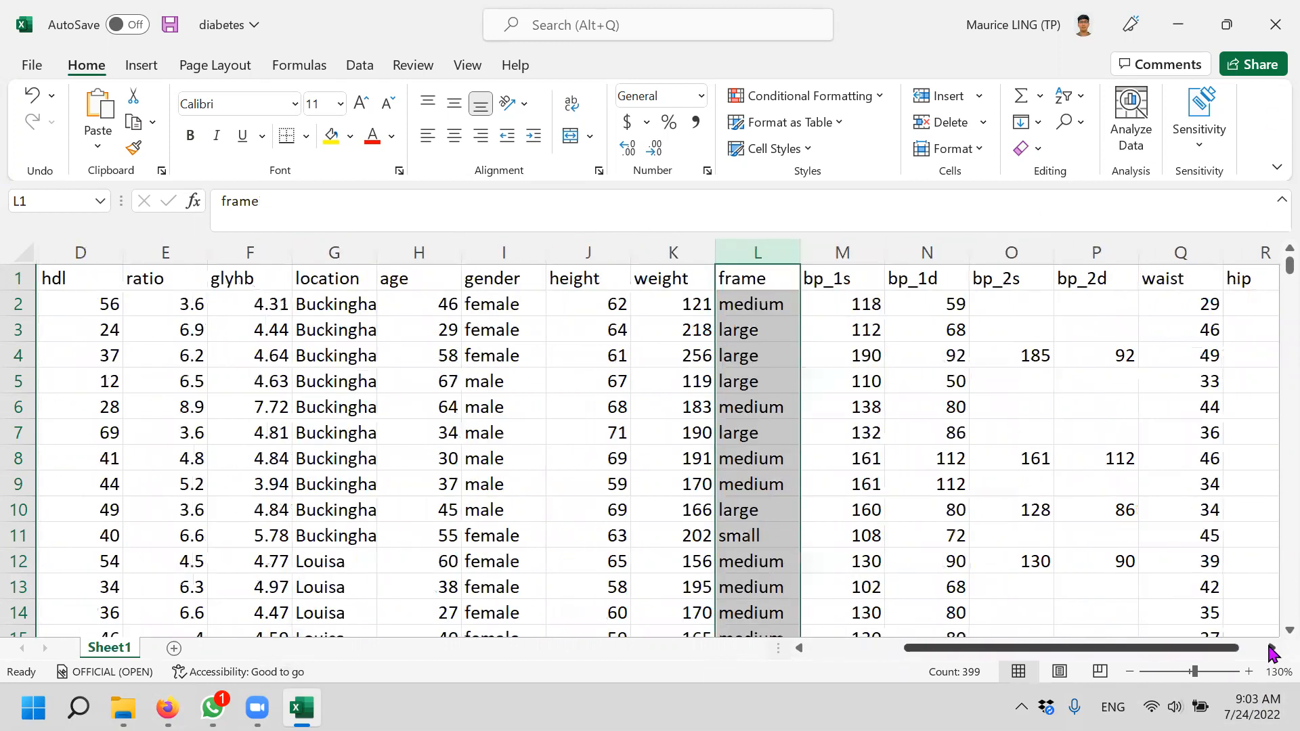
{"action": "scroll", "scroll_direction": "right", "scroll_amount": 3}
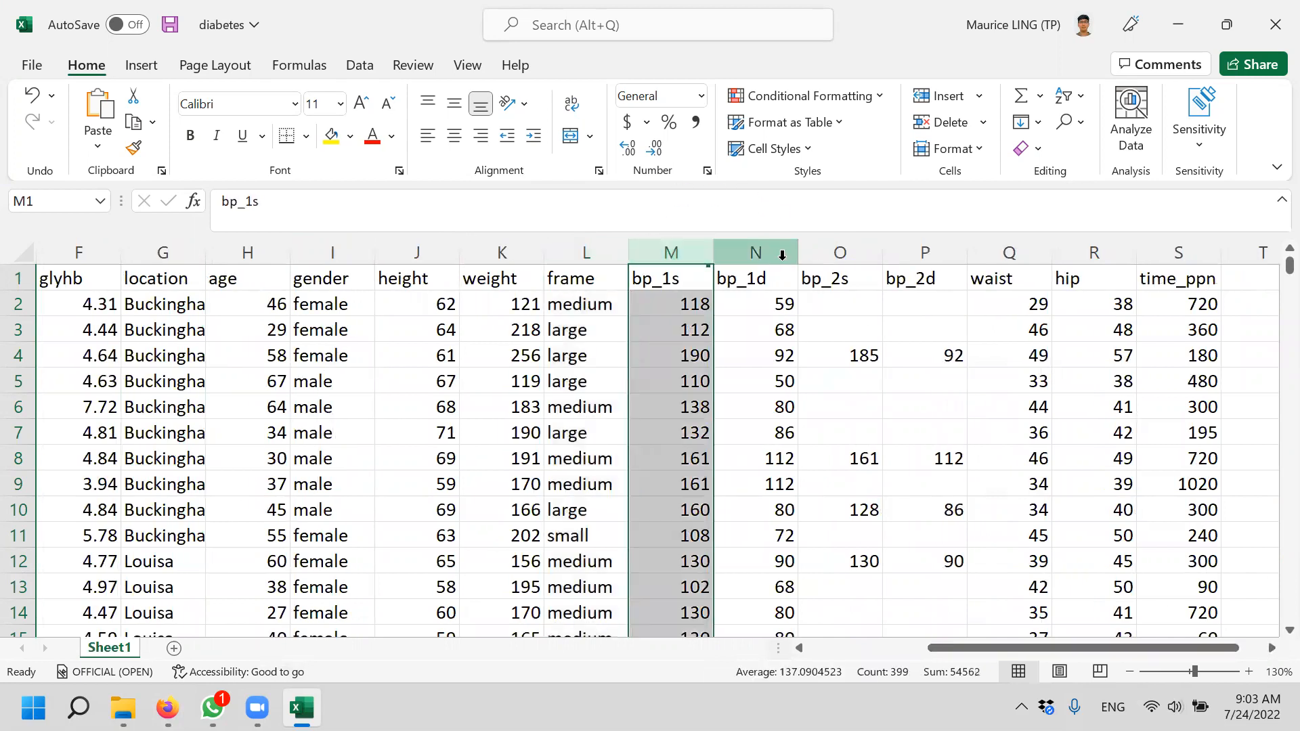
{"action": "left_click", "coordinate": [755, 251]}
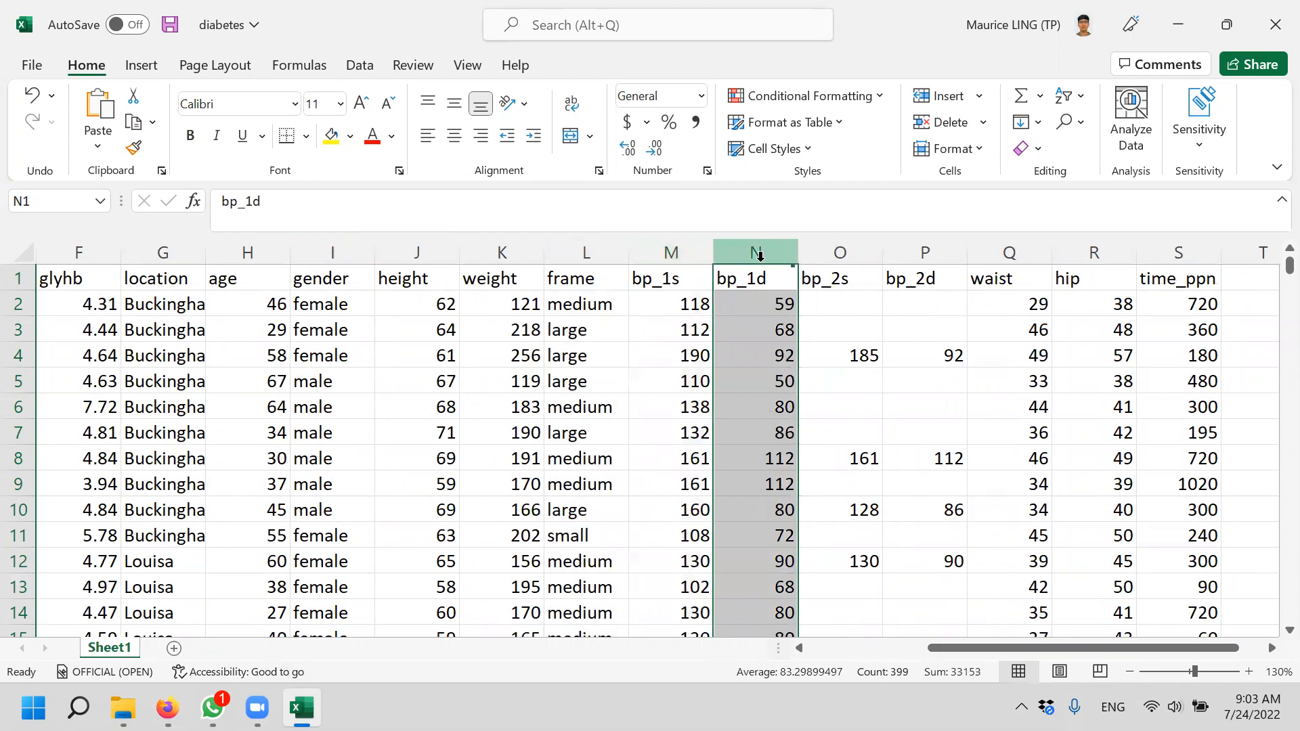
{"action": "left_click", "coordinate": [671, 252]}
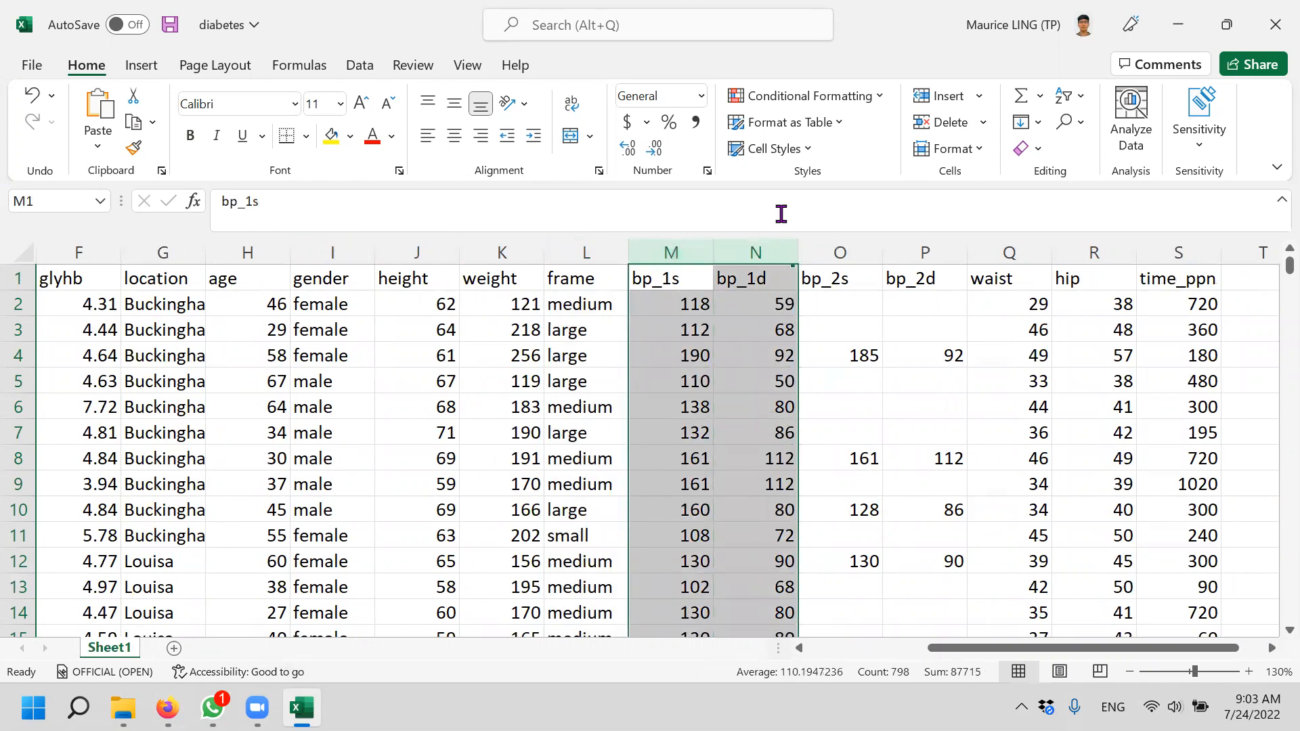
{"action": "mouse_move", "coordinate": [780, 214]}
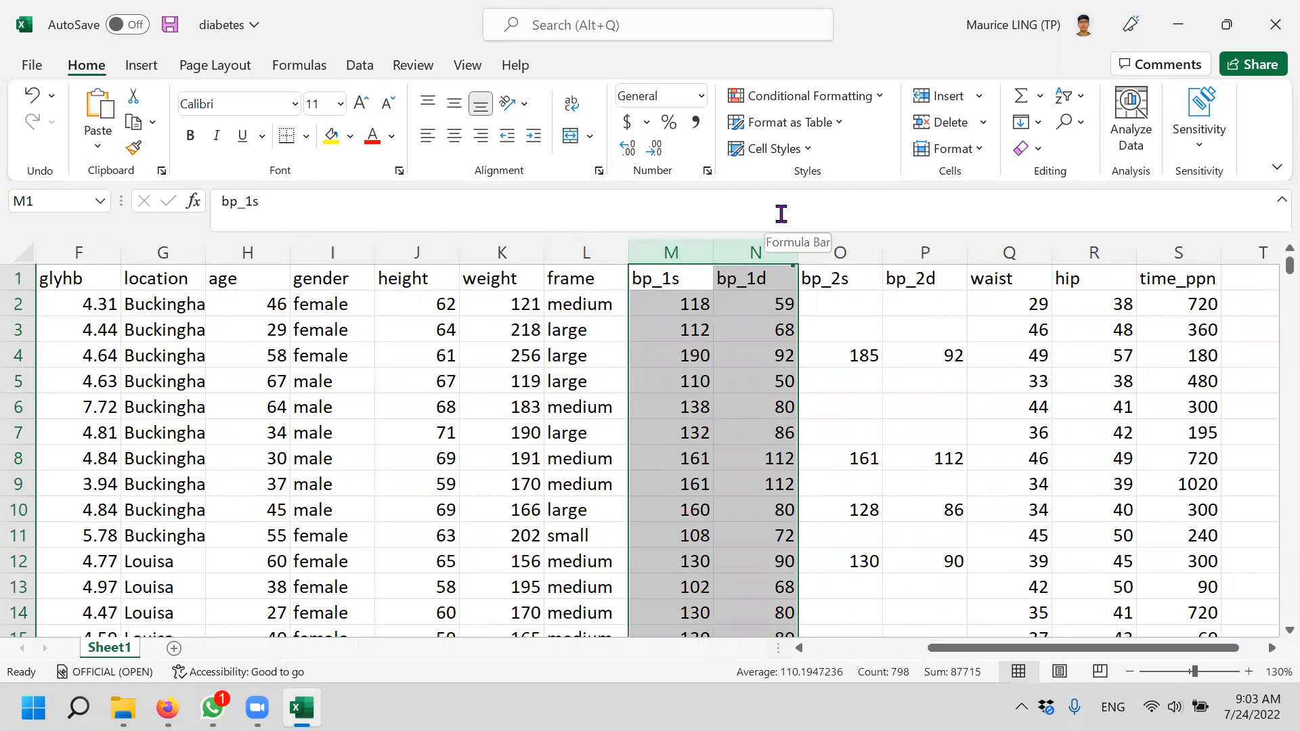
Select the waist column (average 37.9), then the hip column.
{"action": "left_click", "coordinate": [839, 252]}
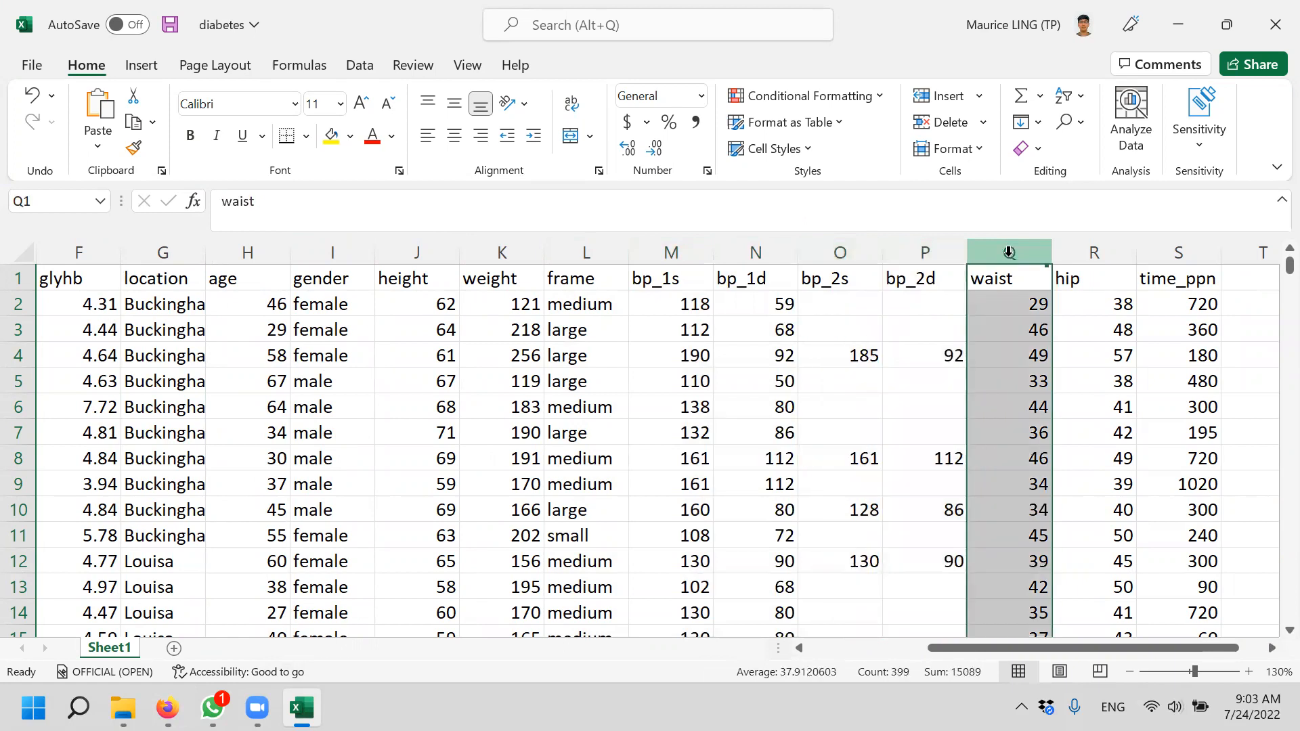
{"action": "left_click", "coordinate": [1093, 252]}
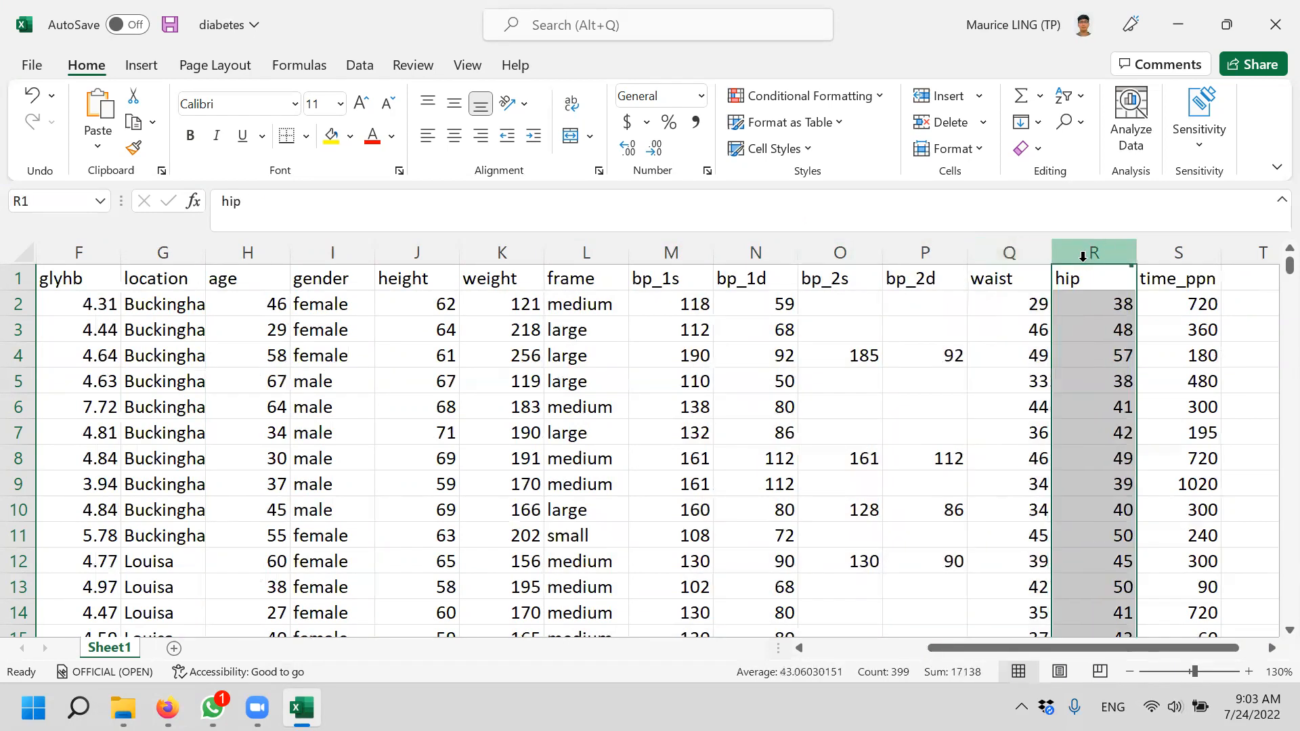
{"action": "mouse_move", "coordinate": [58, 402]}
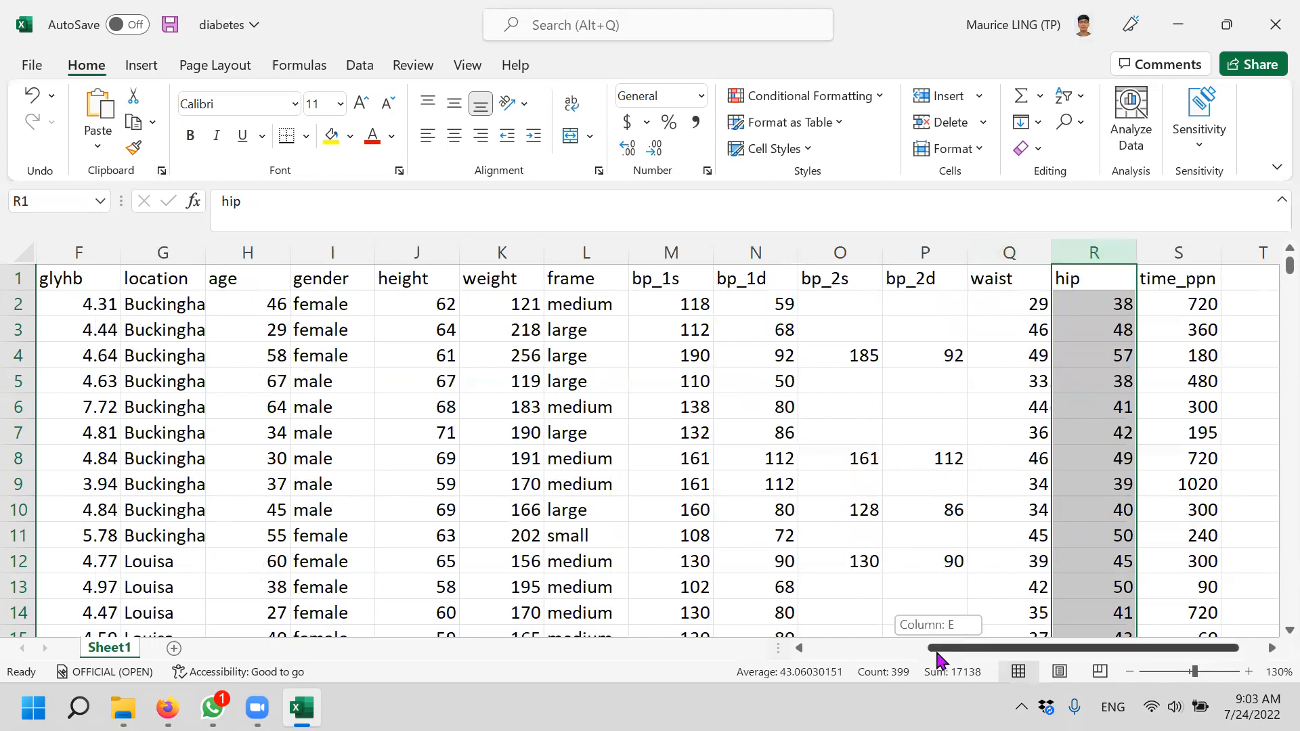
{"action": "scroll", "scroll_direction": "left", "scroll_amount": 3}
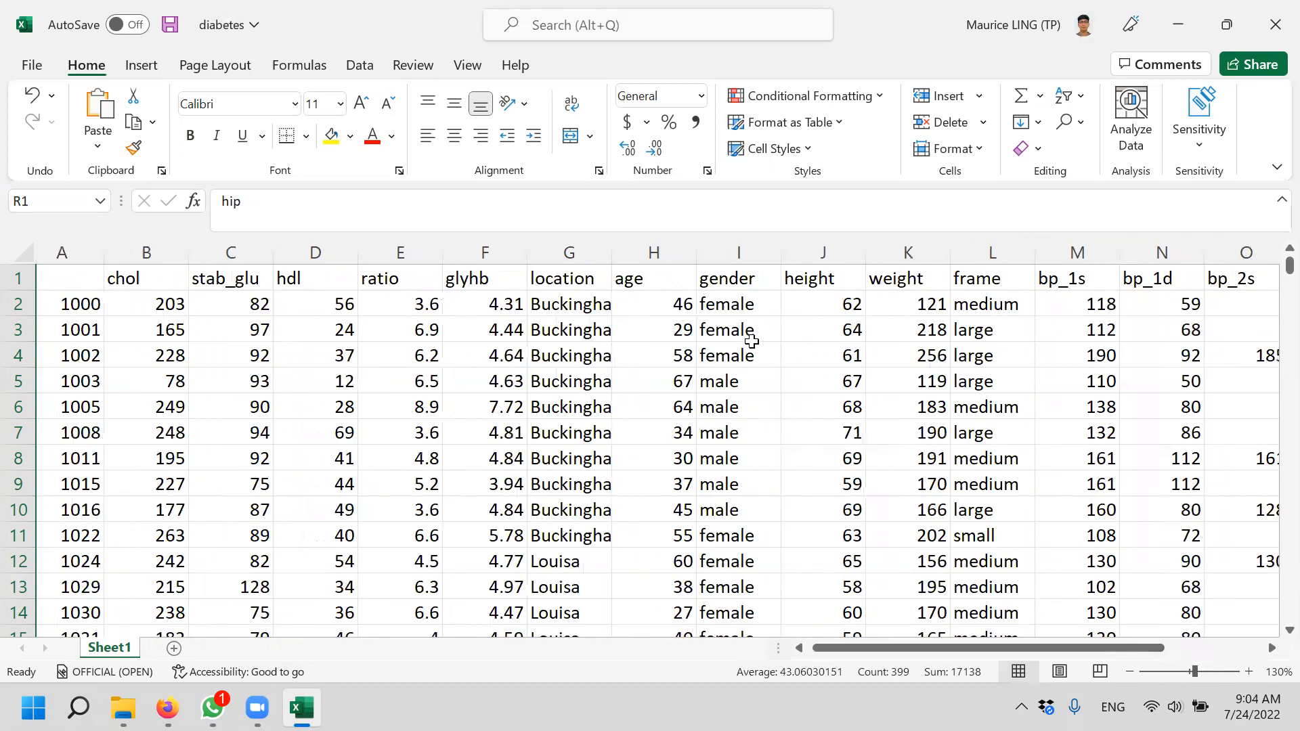
{"action": "mouse_move", "coordinate": [849, 212]}
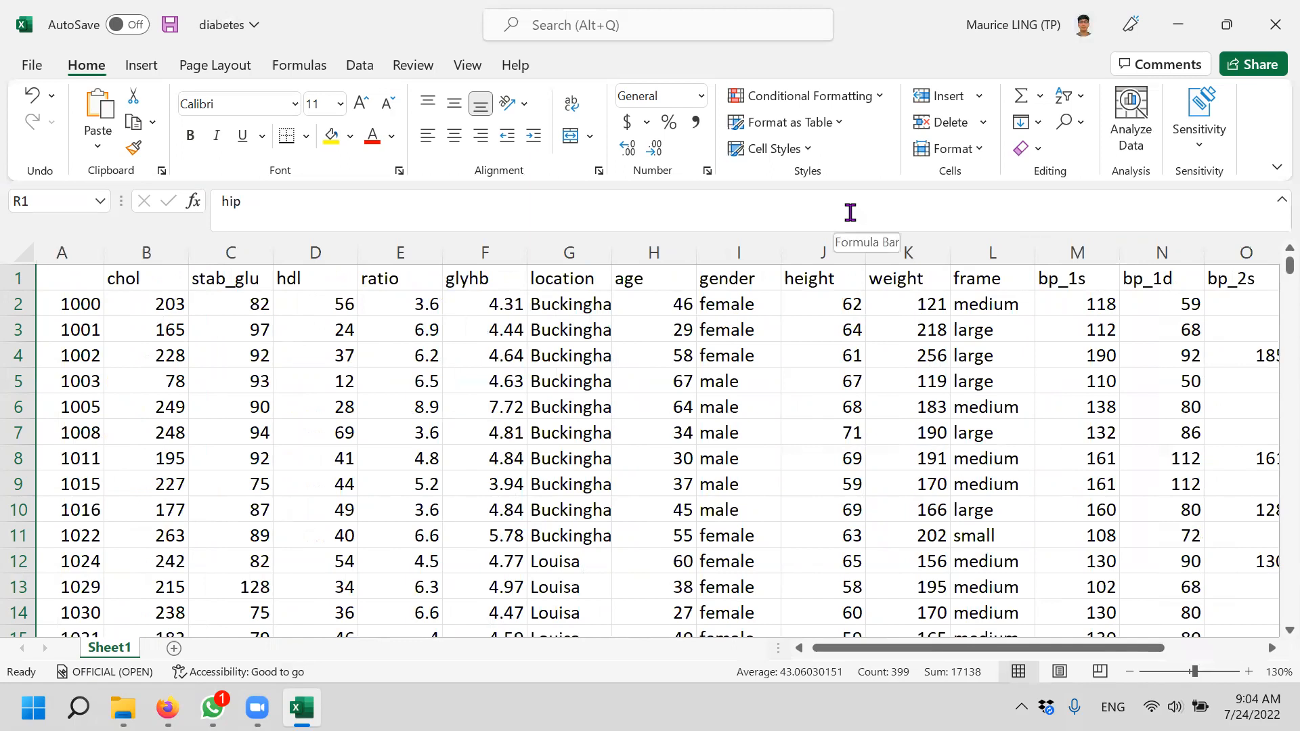
{"action": "mouse_move", "coordinate": [551, 112]}
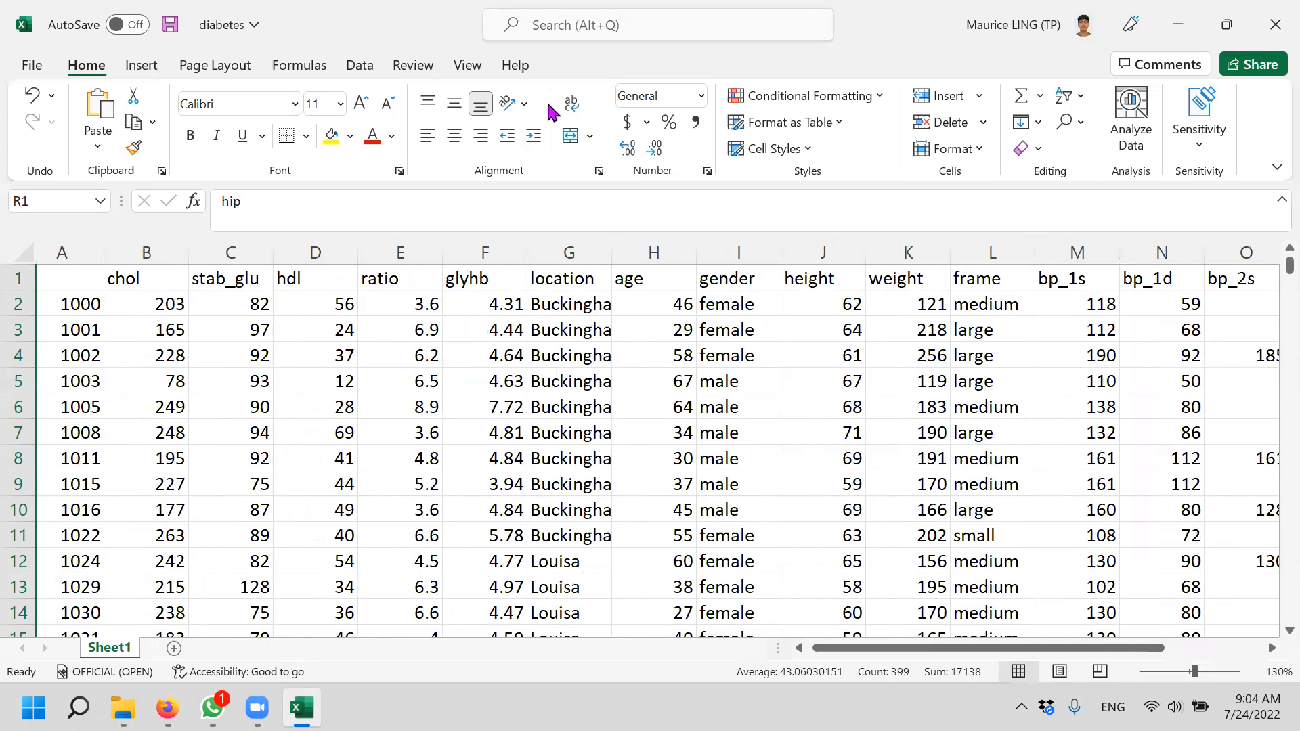
{"action": "mouse_move", "coordinate": [621, 57]}
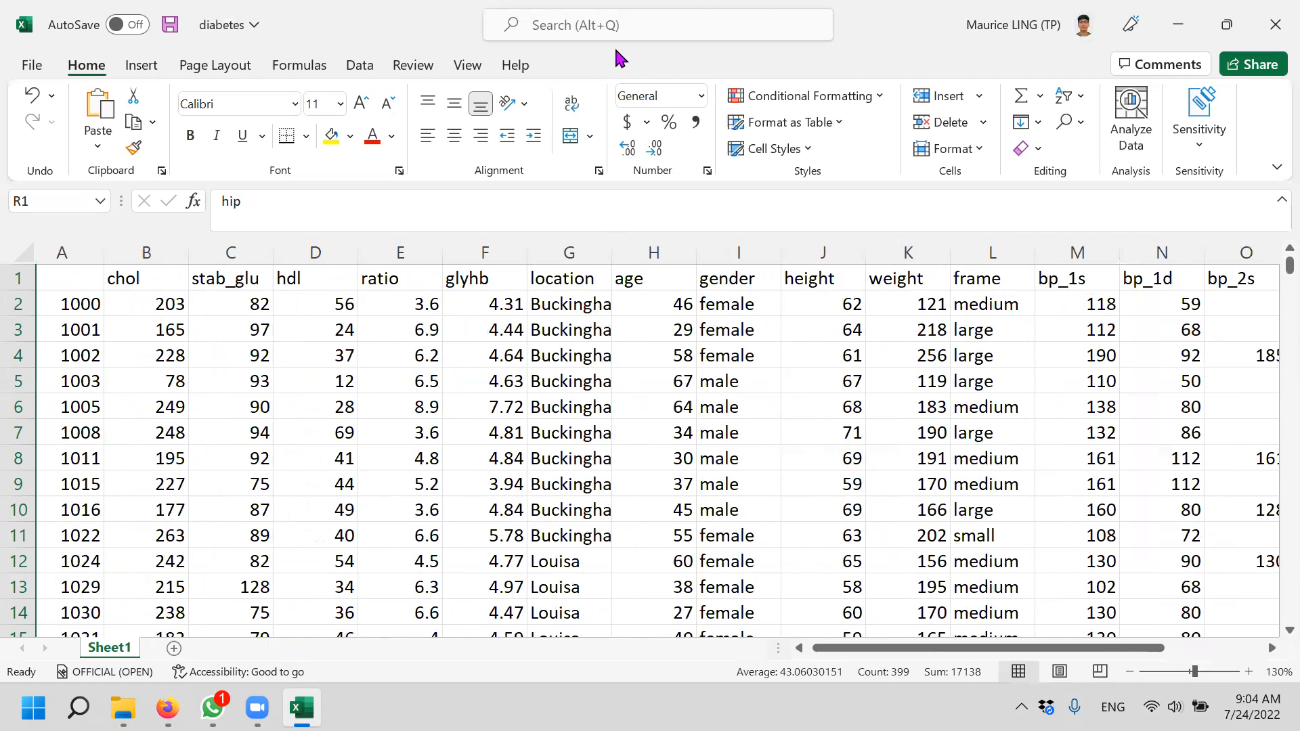